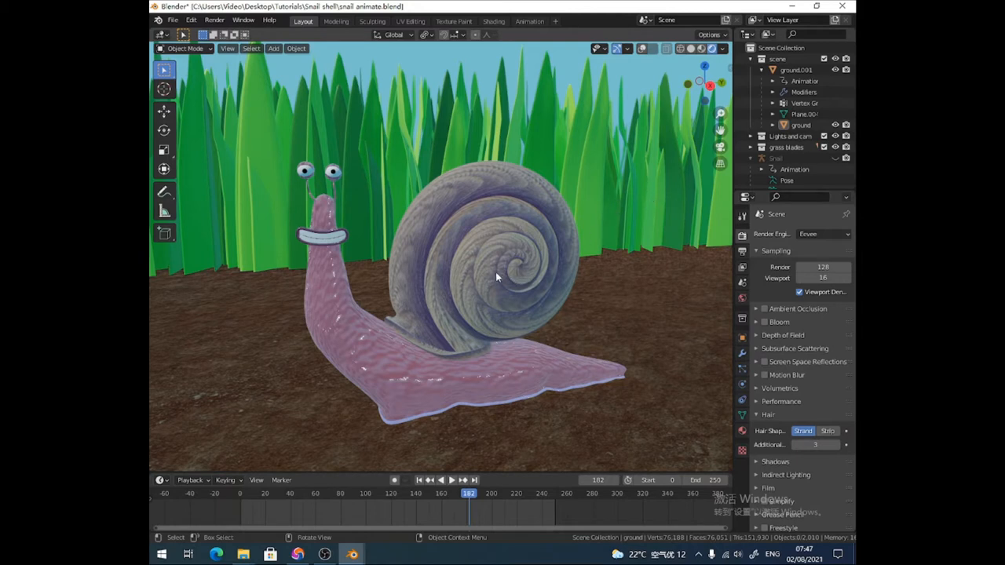
pyautogui.moveTo(457, 290)
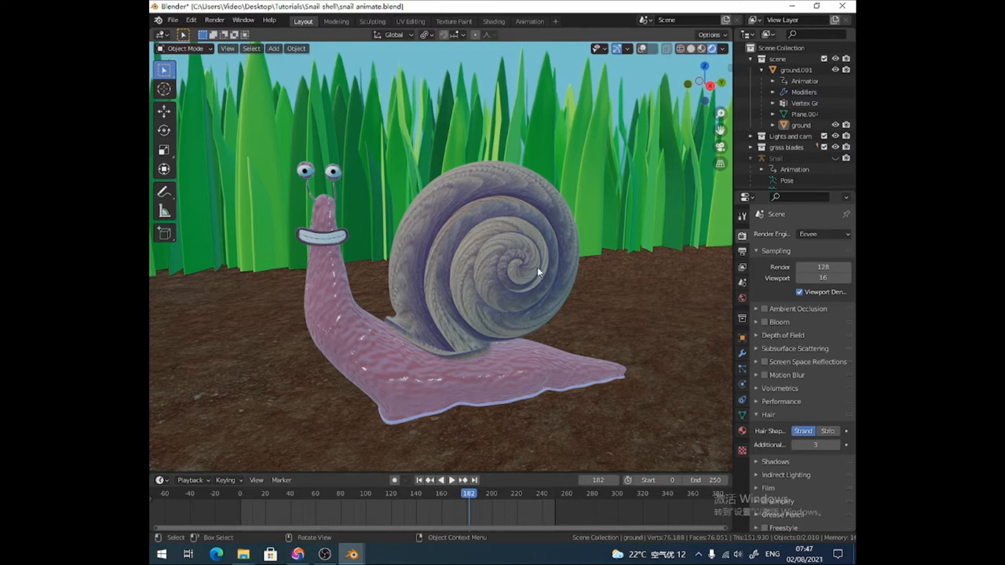
pyautogui.moveTo(452, 276)
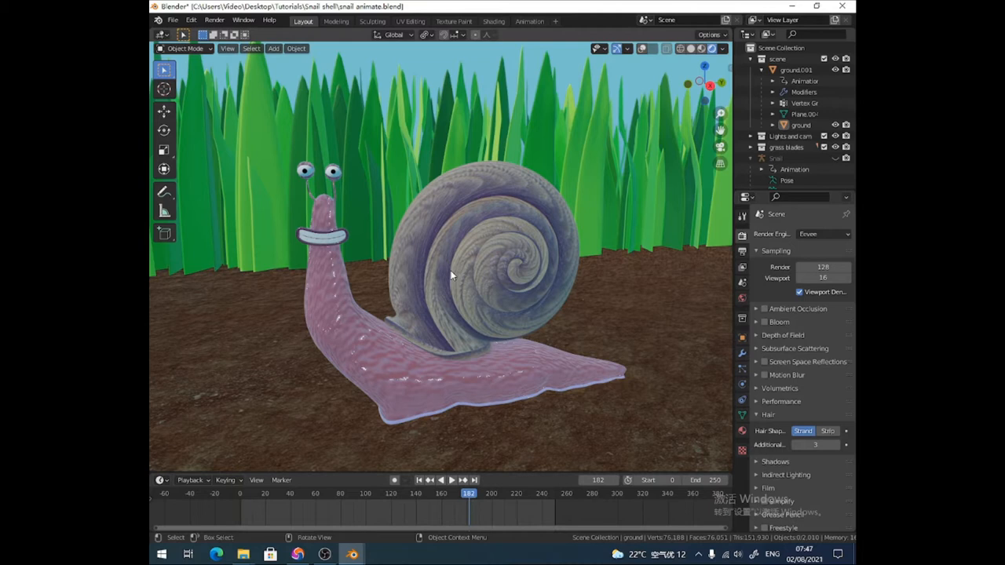
pyautogui.moveTo(471, 241)
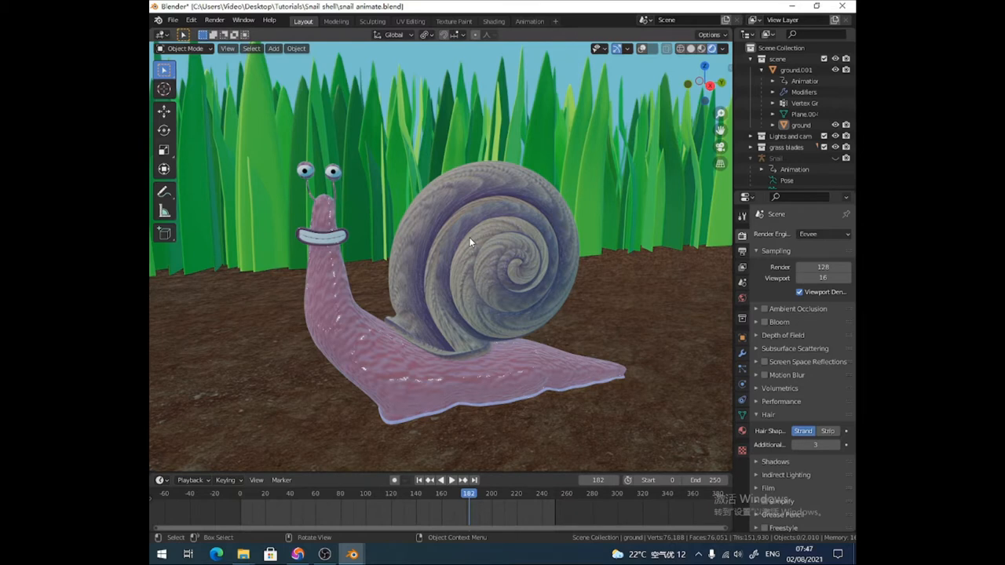
pyautogui.moveTo(429, 256)
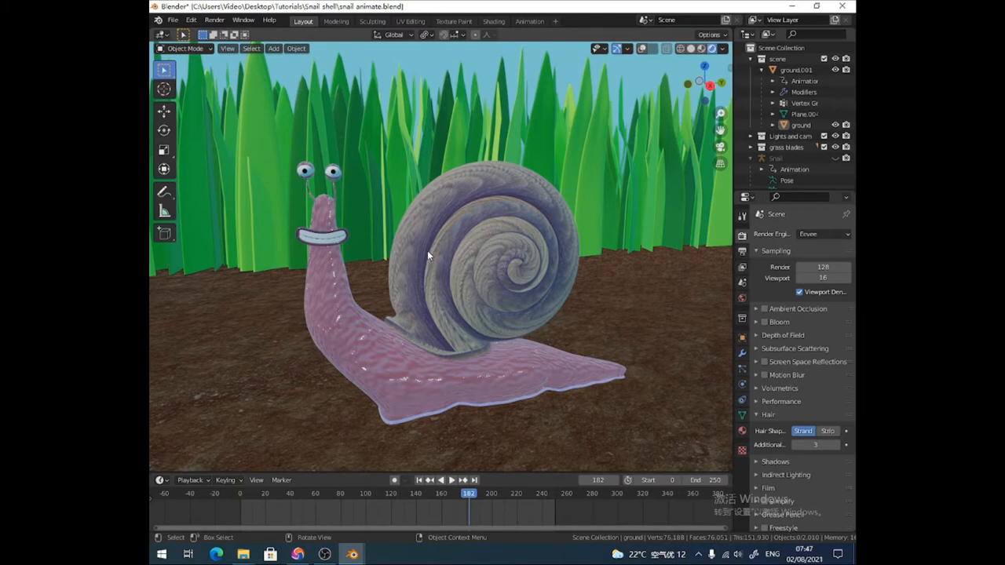
pyautogui.moveTo(392, 225)
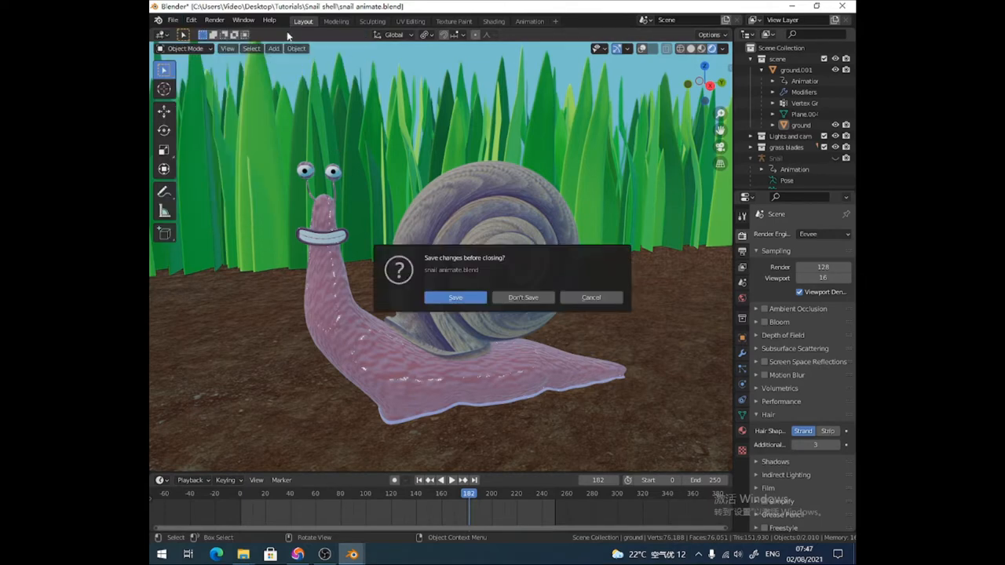
# Discard the snail scene unsaved and look up Bolt Factory in the Add-ons preferences
pyautogui.click(523, 297)
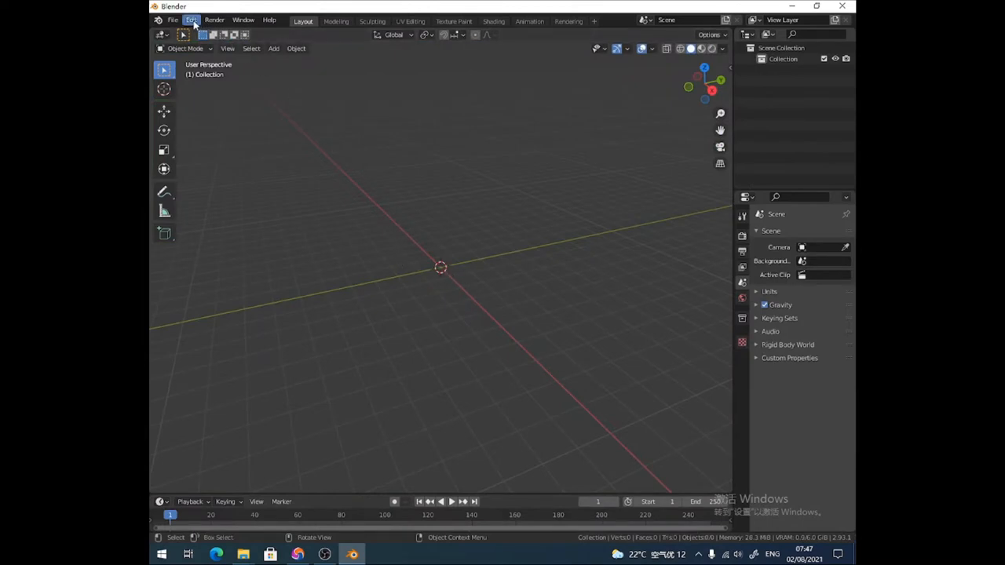
pyautogui.click(191, 20)
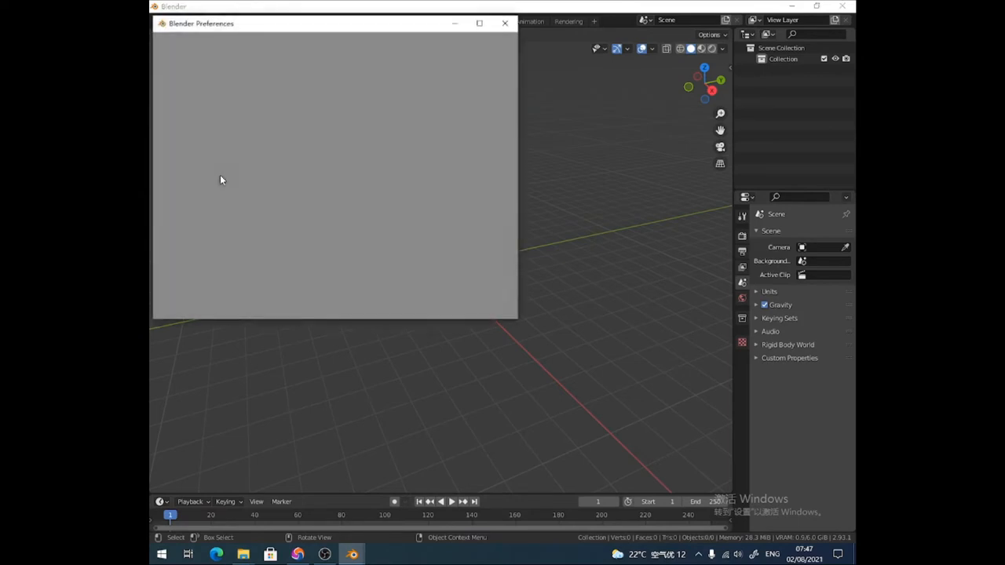
pyautogui.click(173, 133)
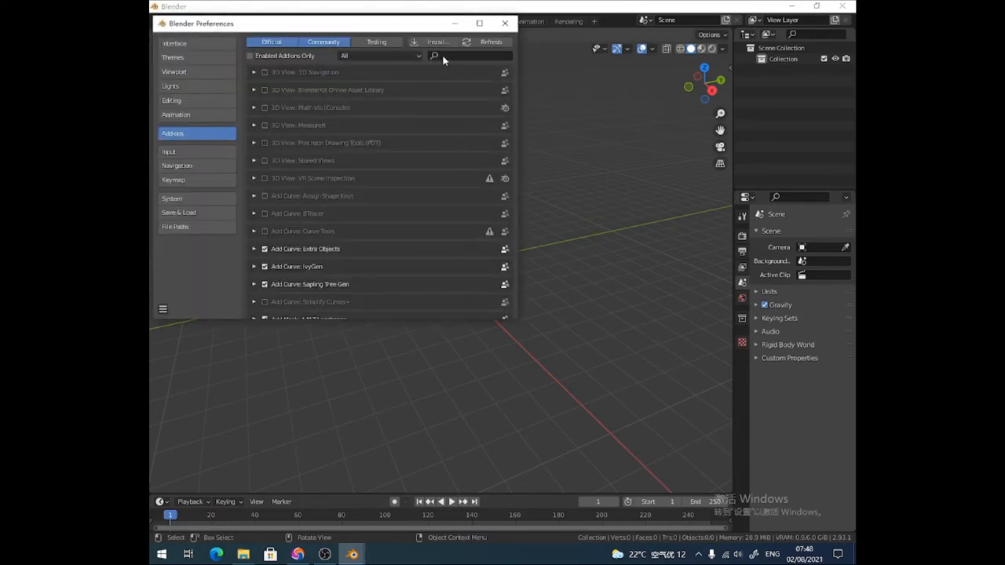
pyautogui.write('bo')
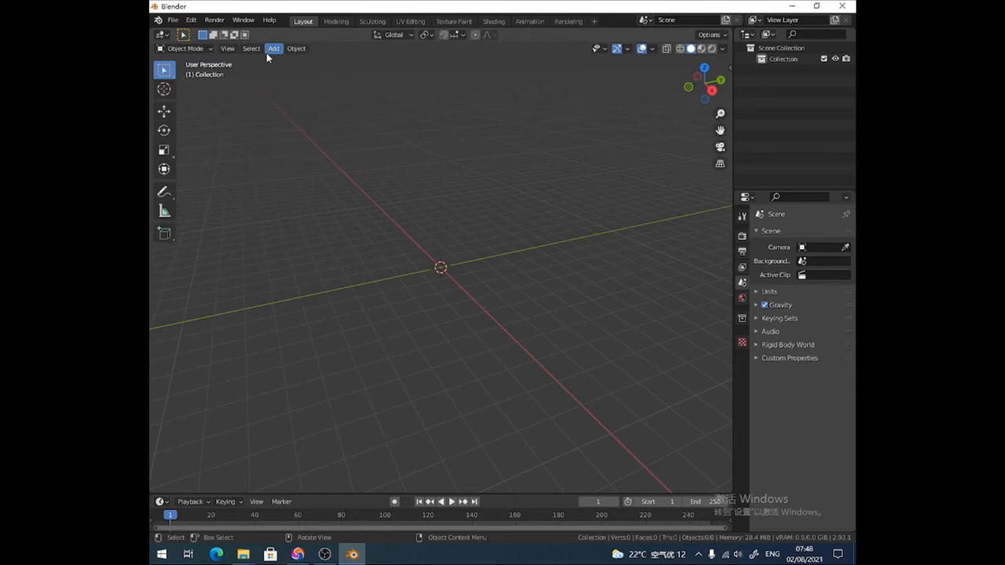
# Add a Bolt mesh from the Add menu and expand its Add Bolt settings
pyautogui.click(273, 48)
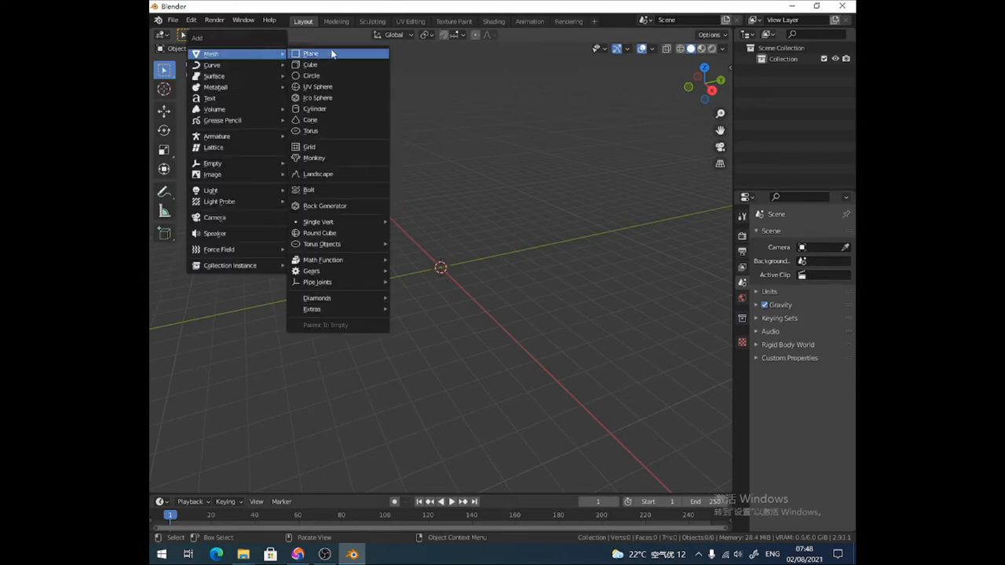
pyautogui.click(308, 190)
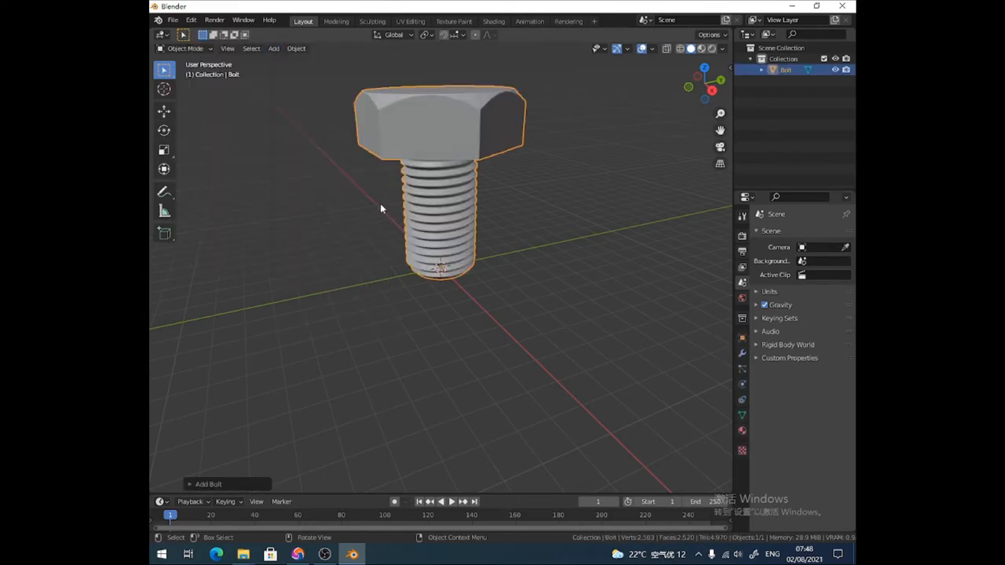
pyautogui.click(208, 483)
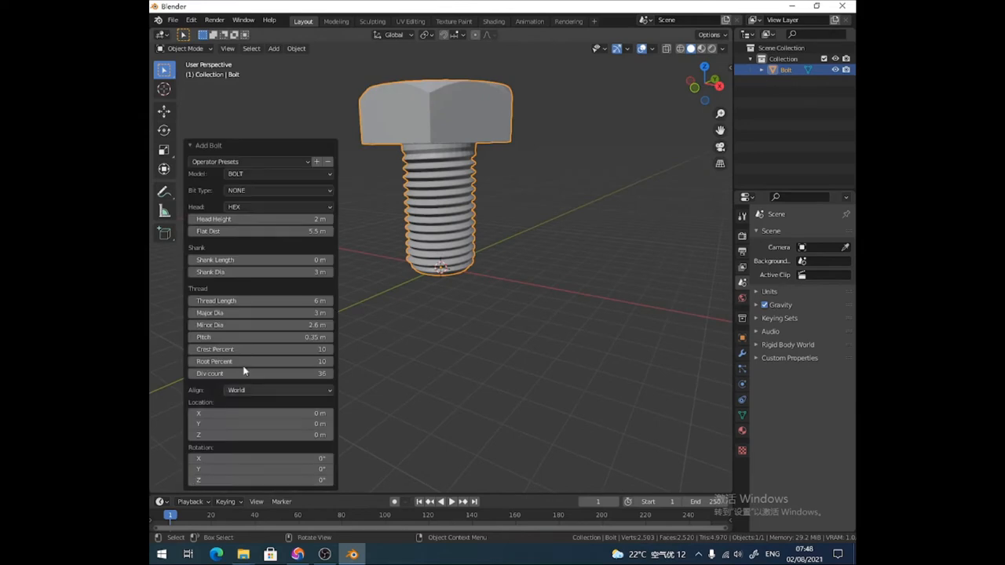
pyautogui.moveTo(269, 296)
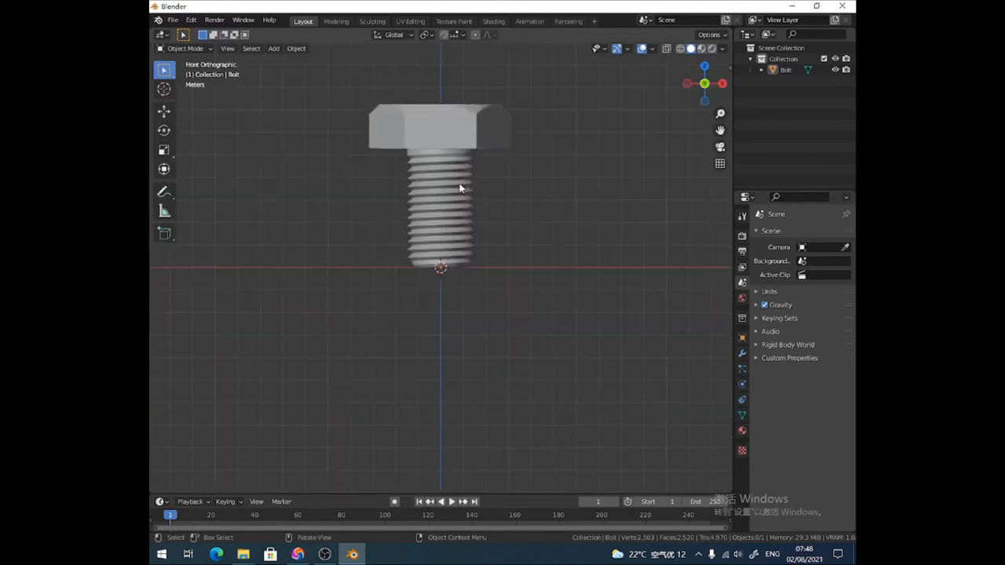
pyautogui.moveTo(453, 191)
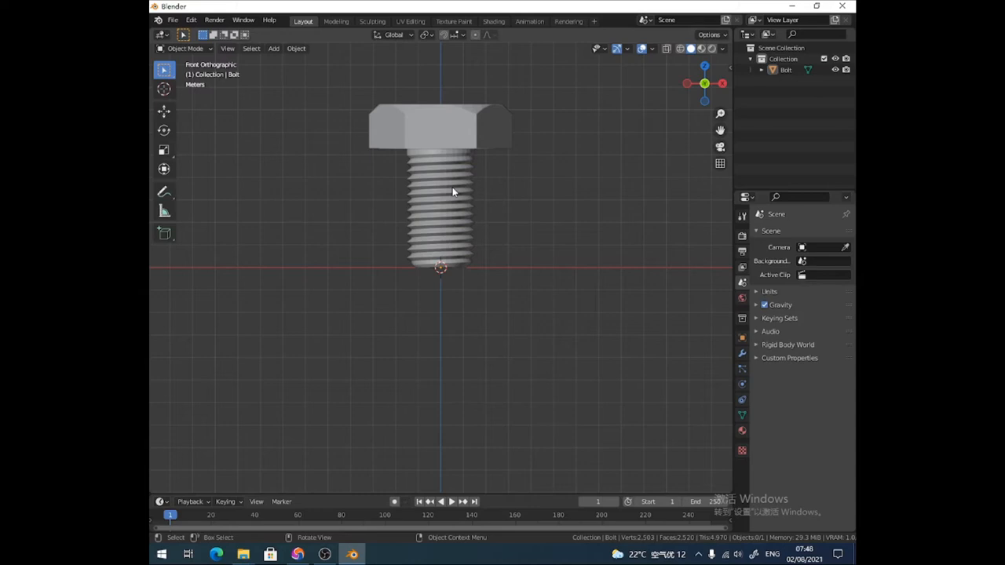
pyautogui.moveTo(438, 142)
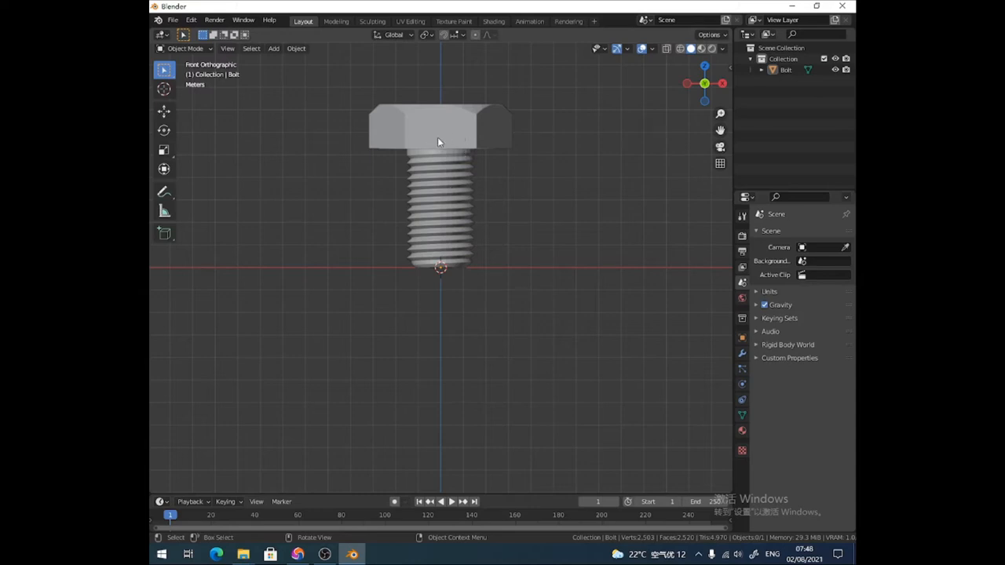
# In Edit Mode, delete the bolt's hex head and its lower and upper thread sections
pyautogui.press('Tab')
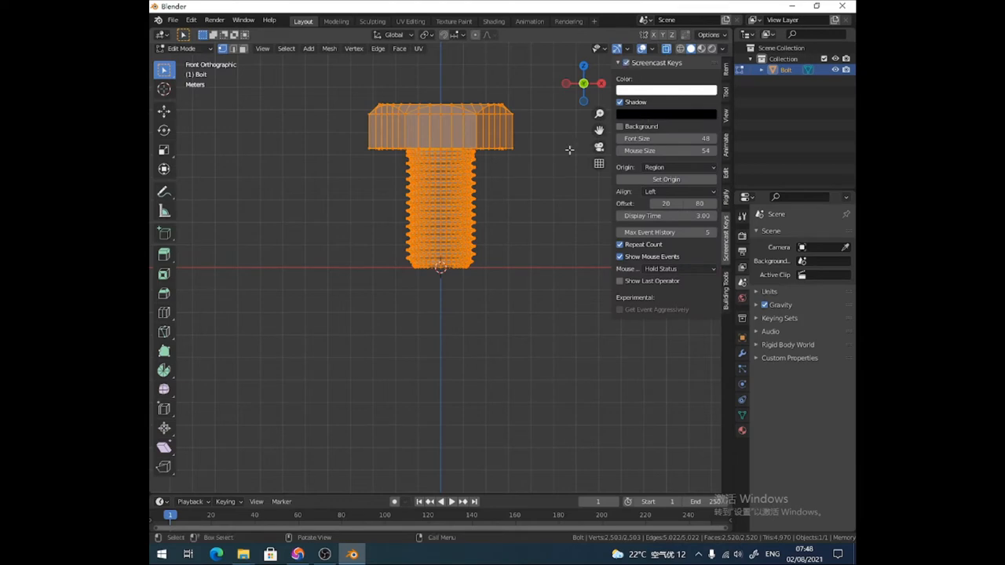
pyautogui.press('n')
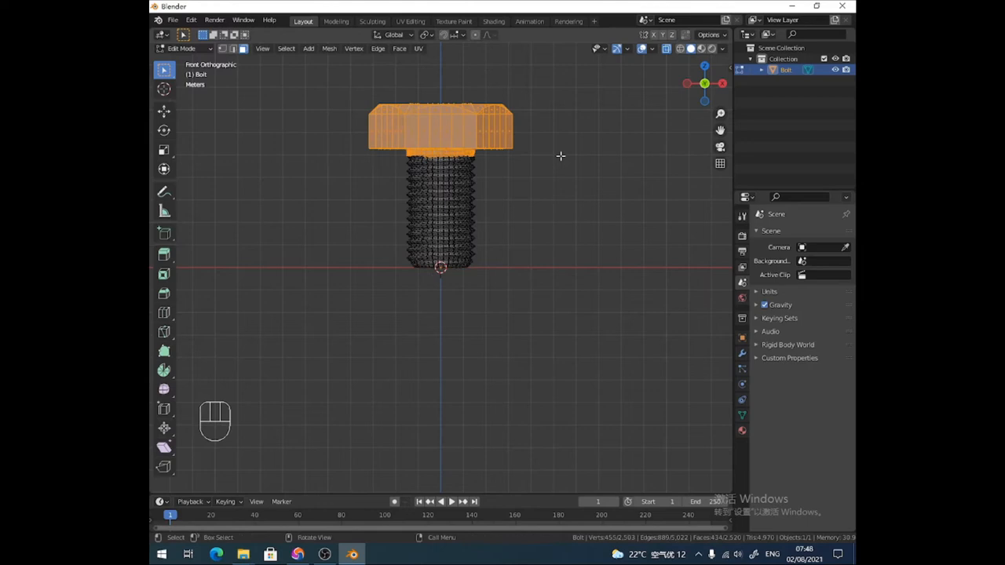
pyautogui.press('x')
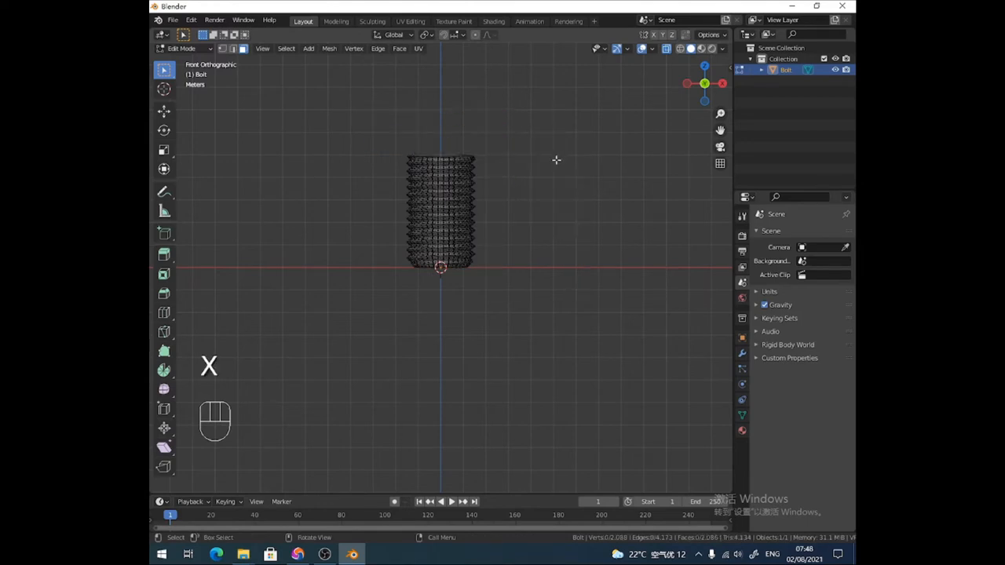
pyautogui.moveTo(384, 245)
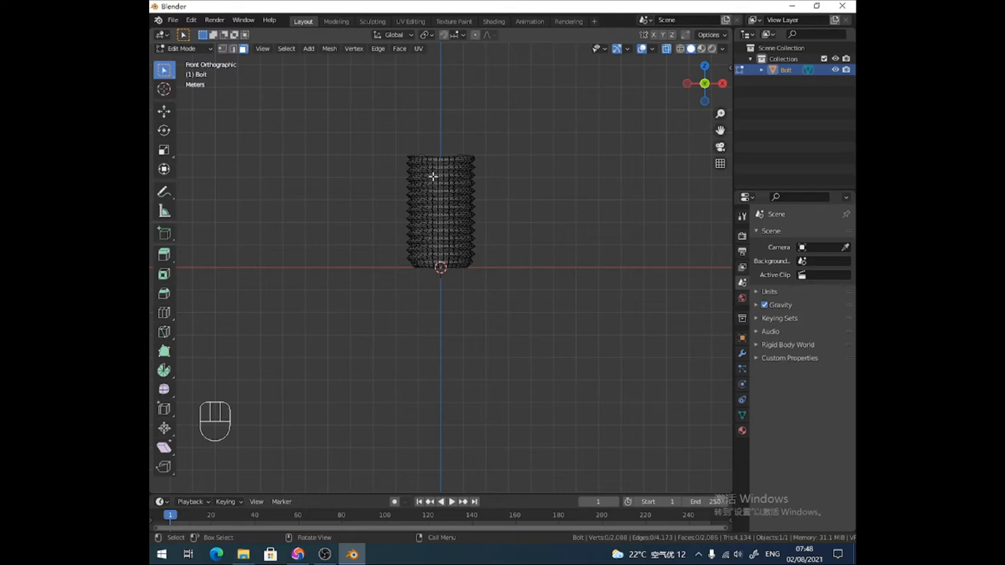
pyautogui.moveTo(405, 241)
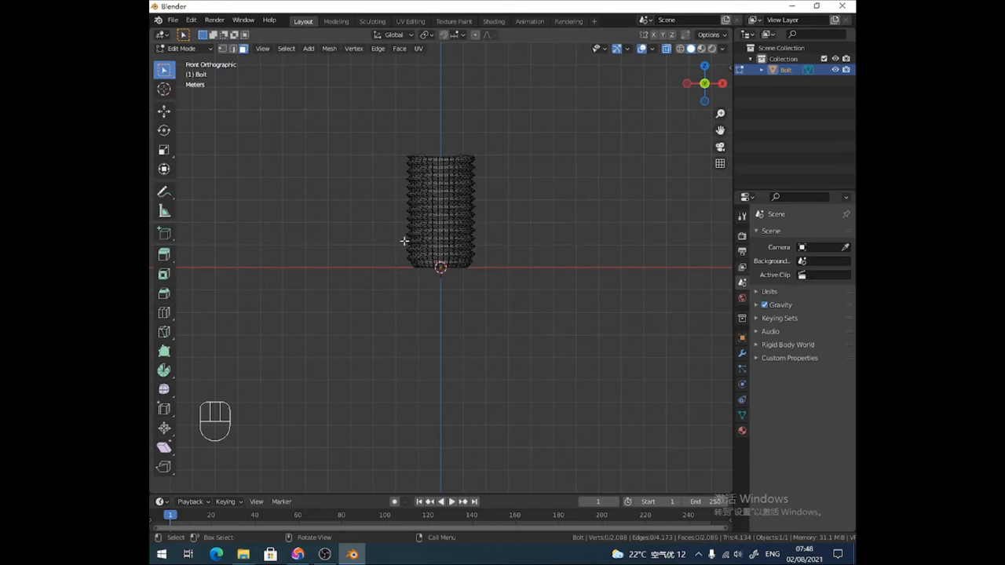
pyautogui.press('x')
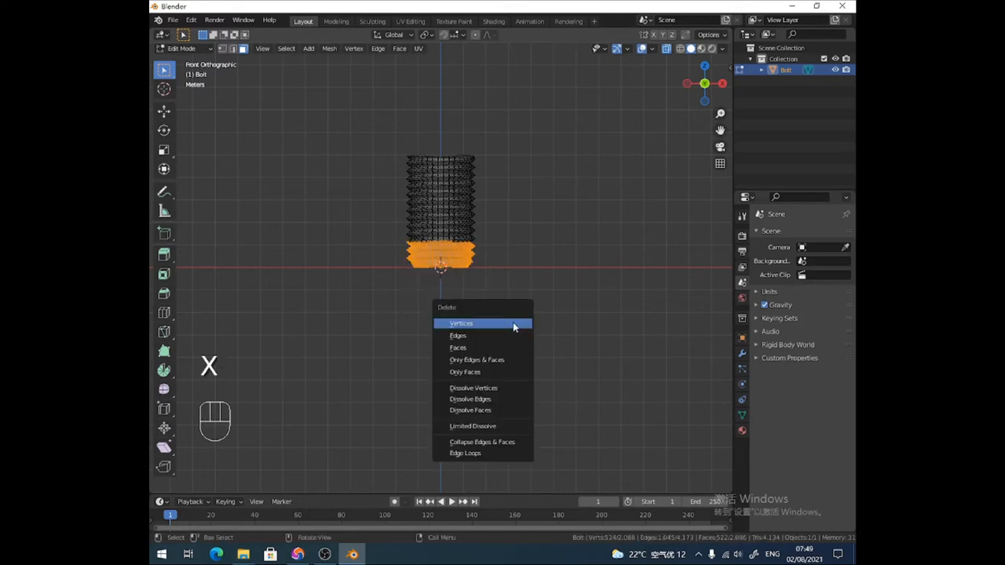
pyautogui.click(461, 323)
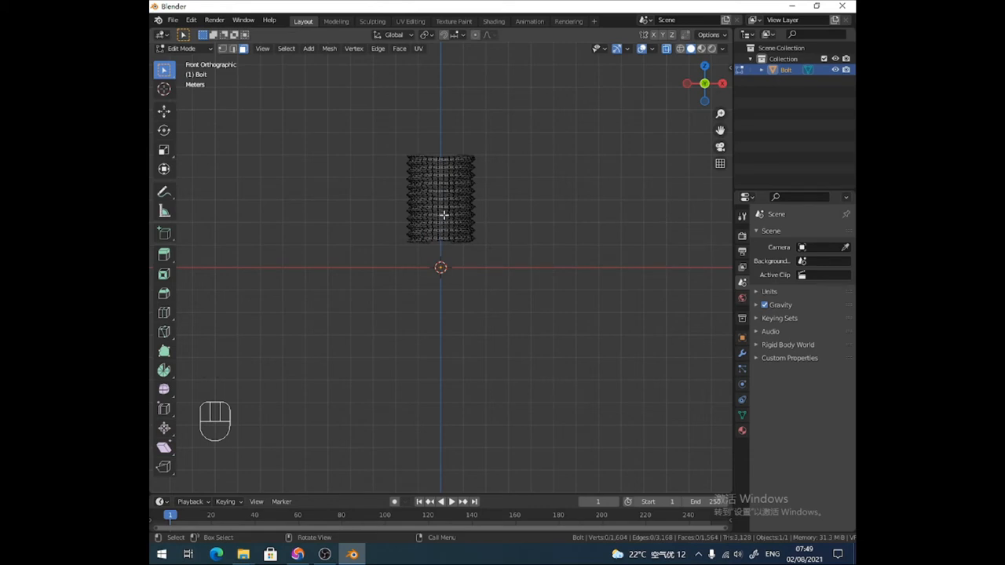
pyautogui.moveTo(406, 192)
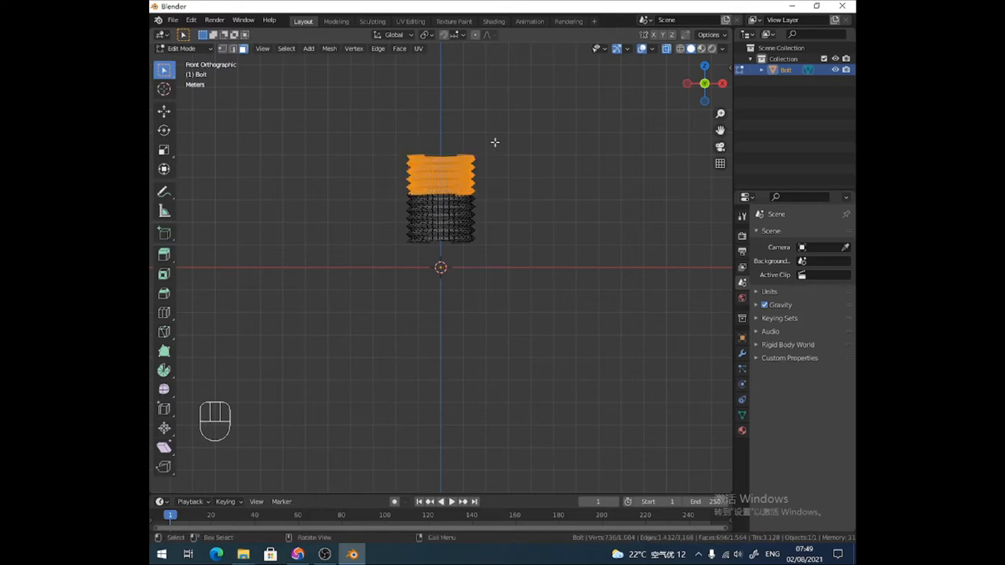
pyautogui.press('x')
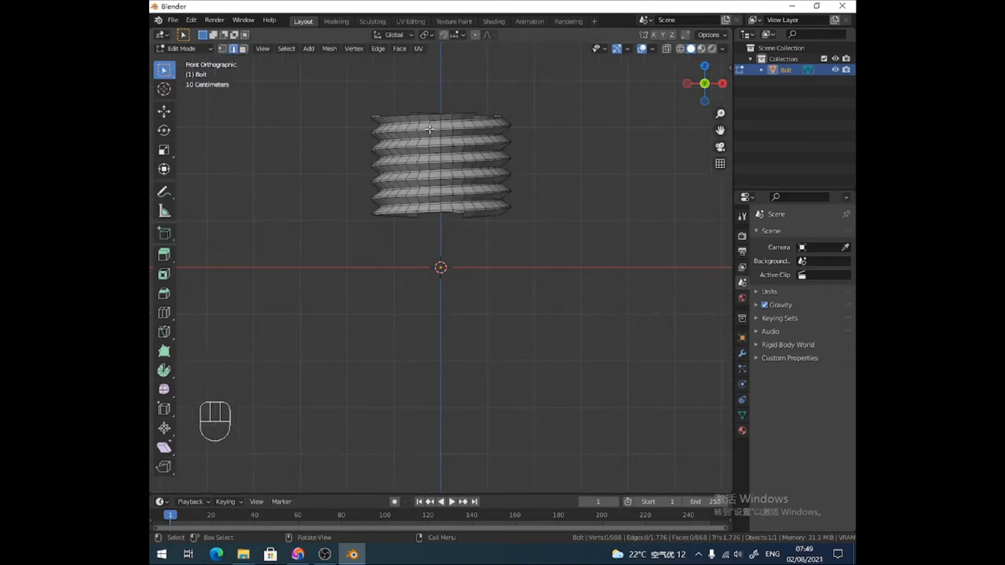
# Separate the thread wire into its own object and delete the solid bolt
pyautogui.press('alt')
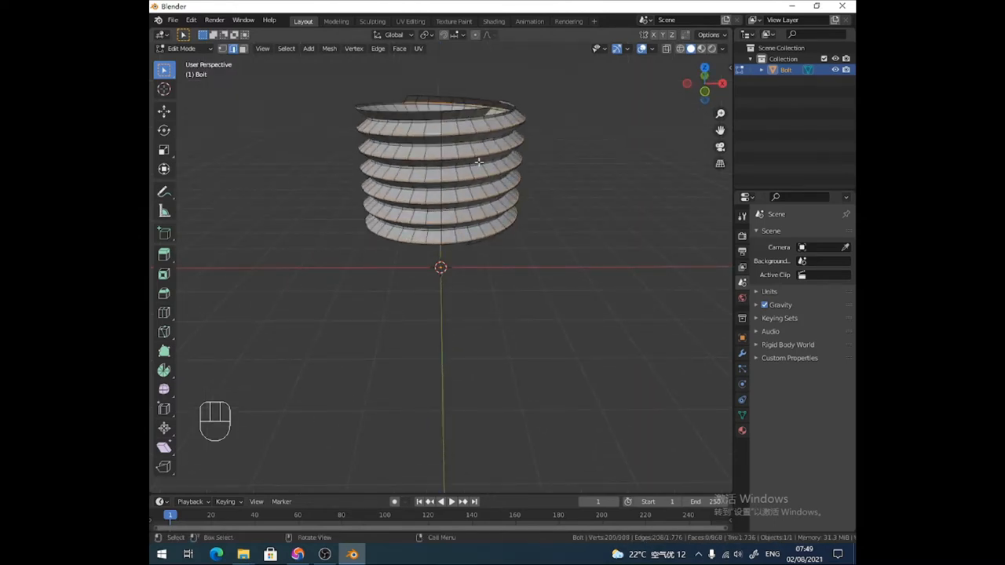
pyautogui.click(475, 170)
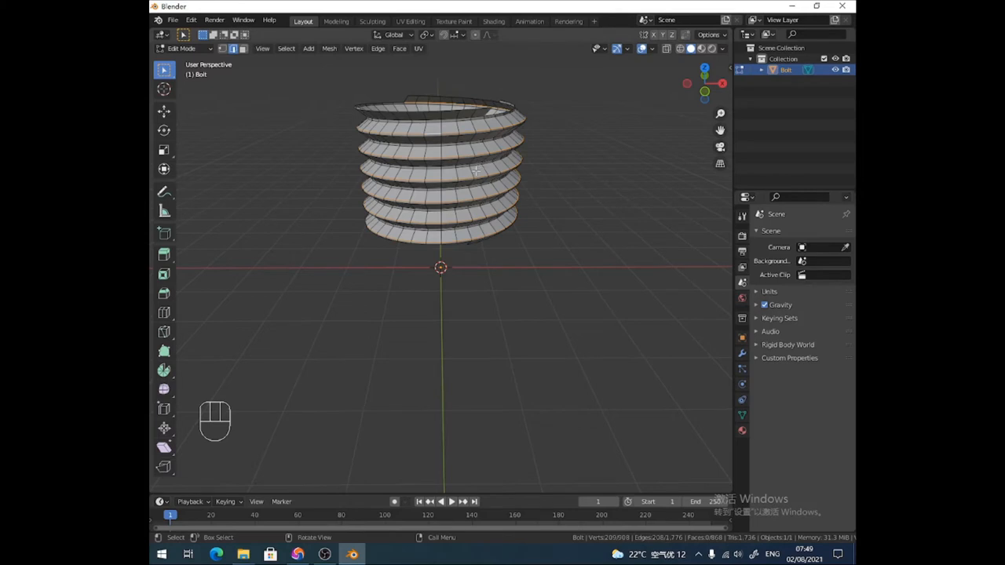
pyautogui.press('p')
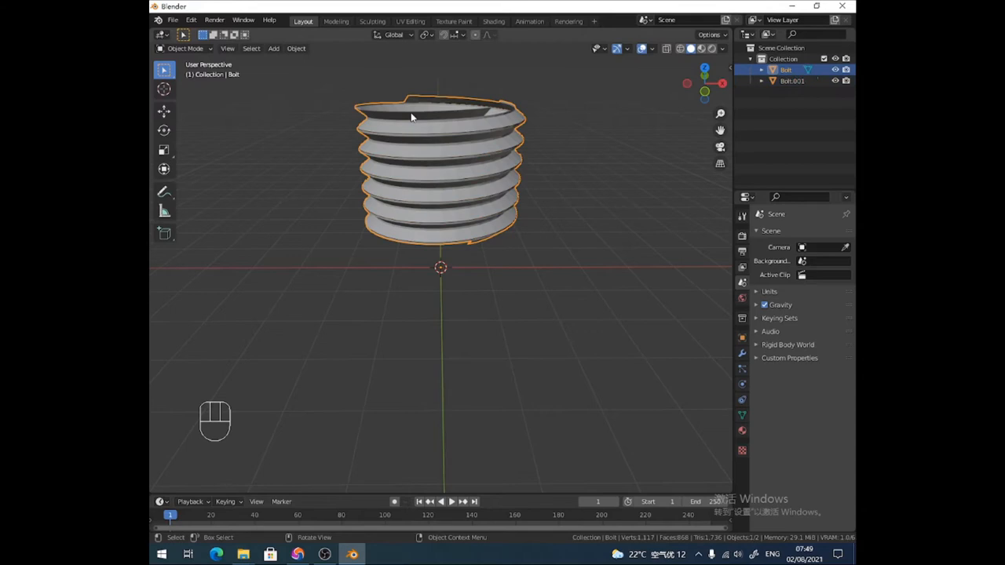
pyautogui.press('x')
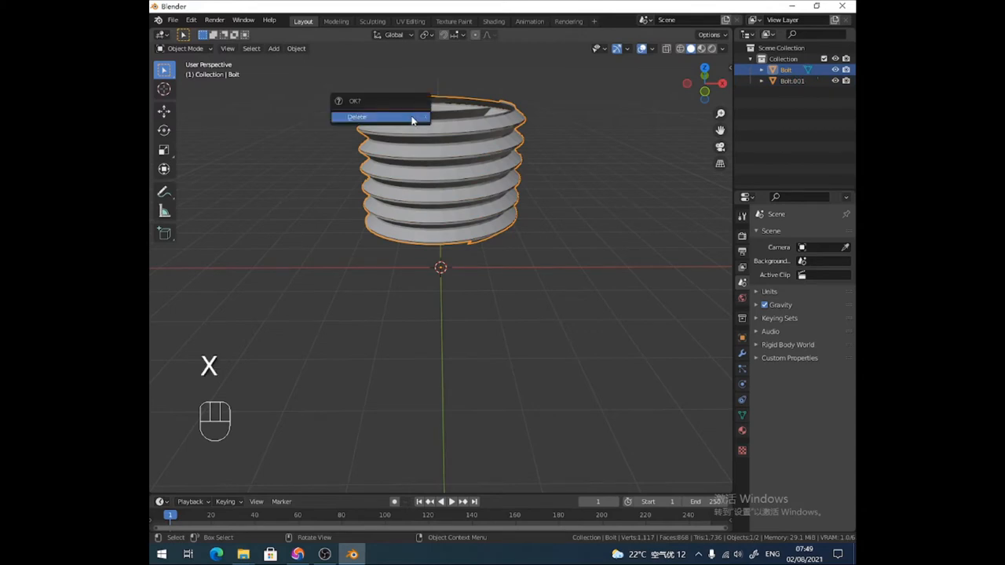
pyautogui.click(356, 117)
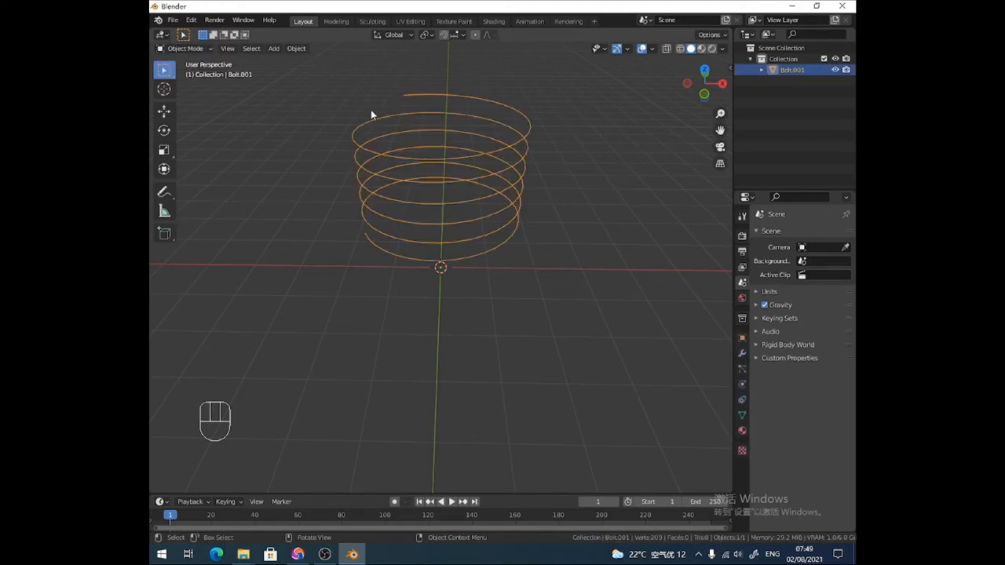
pyautogui.press('Tab')
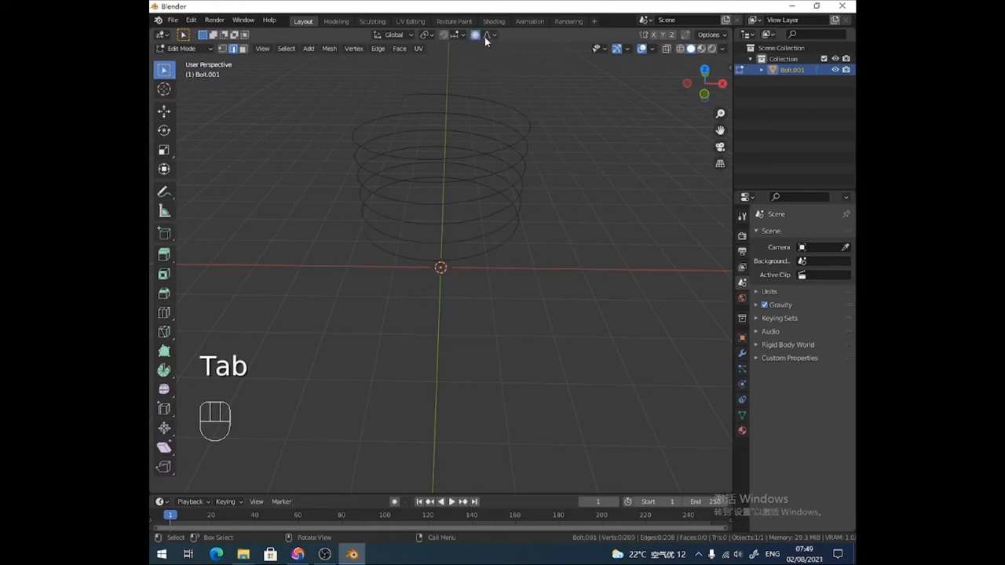
pyautogui.click(488, 35)
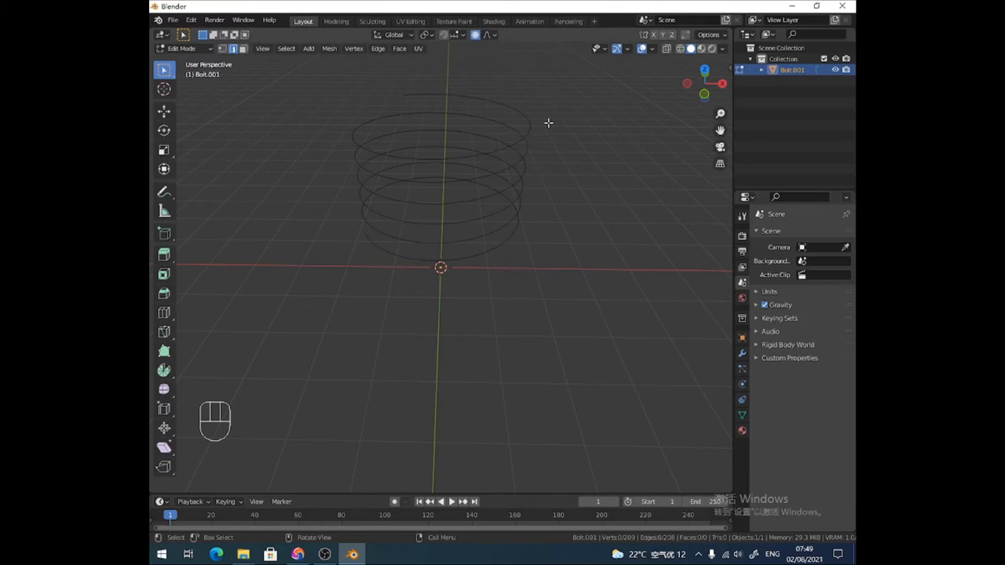
pyautogui.moveTo(475, 110)
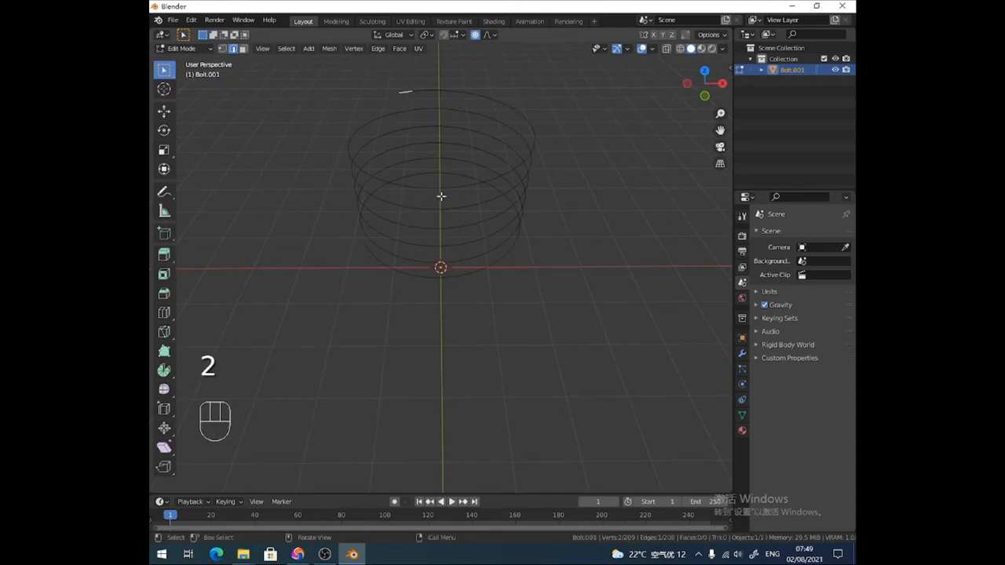
pyautogui.click(408, 110)
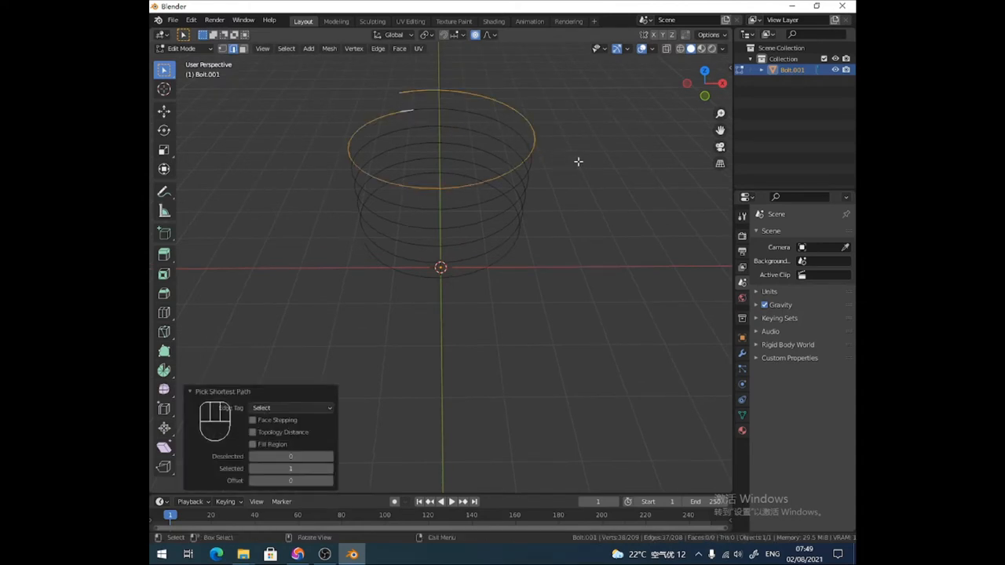
pyautogui.press('s')
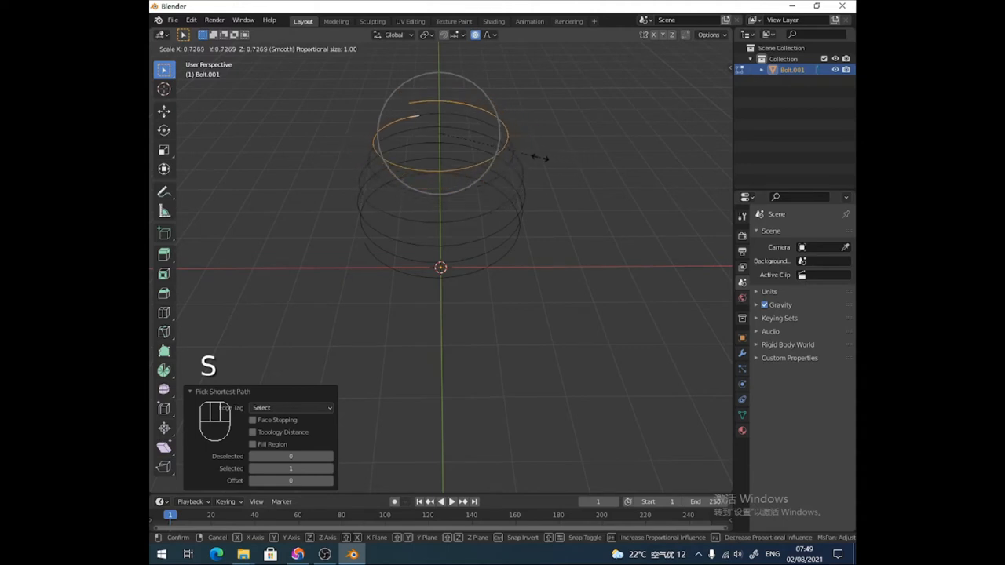
pyautogui.moveTo(485, 146)
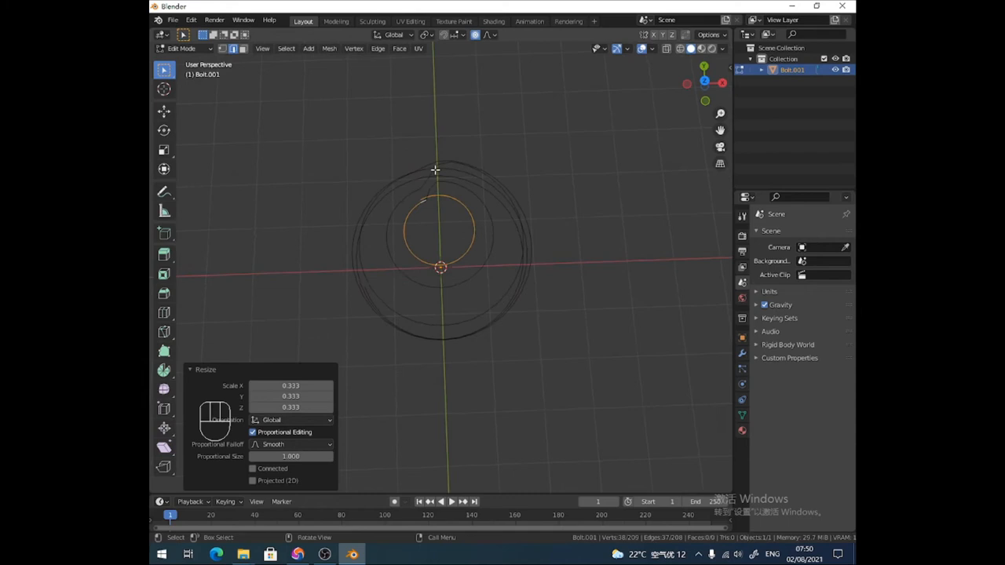
pyautogui.press('ctrl')
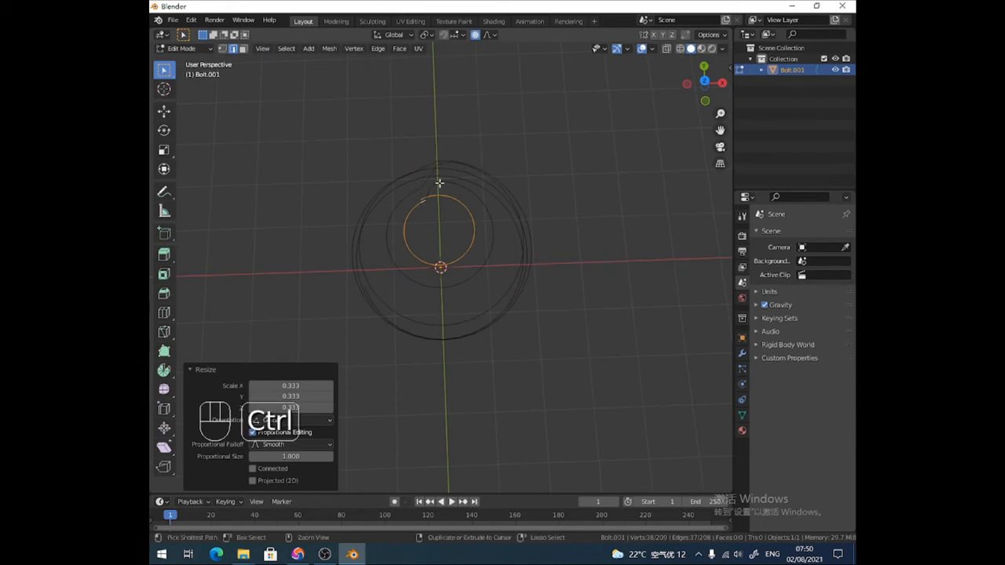
pyautogui.press('ctrl+z')
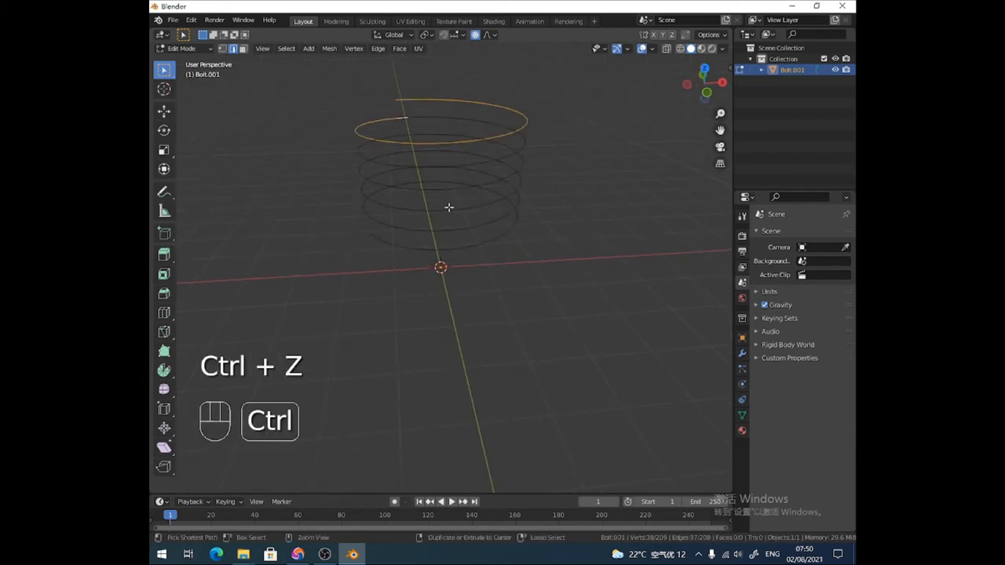
pyautogui.press('Ctrl+Z')
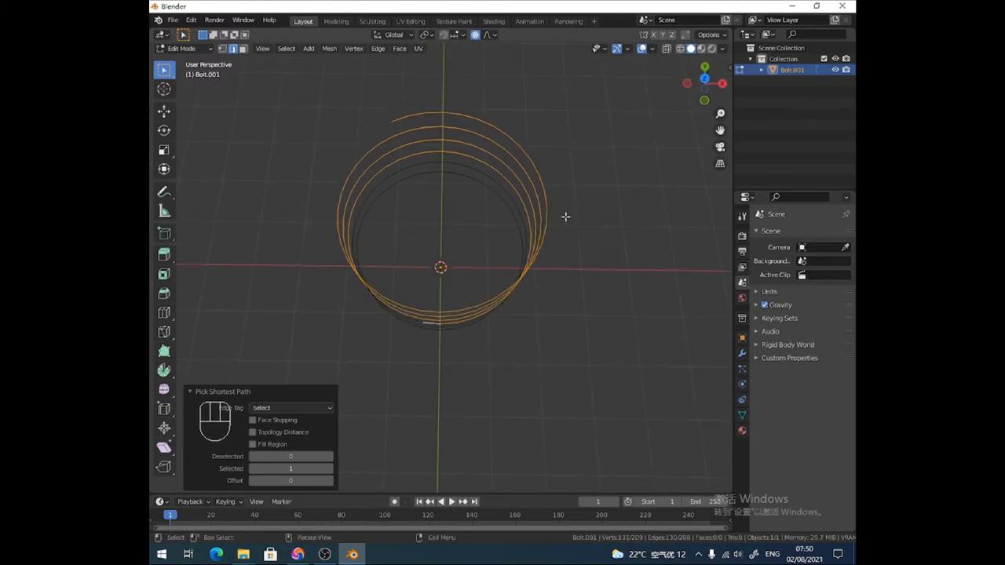
pyautogui.press('s')
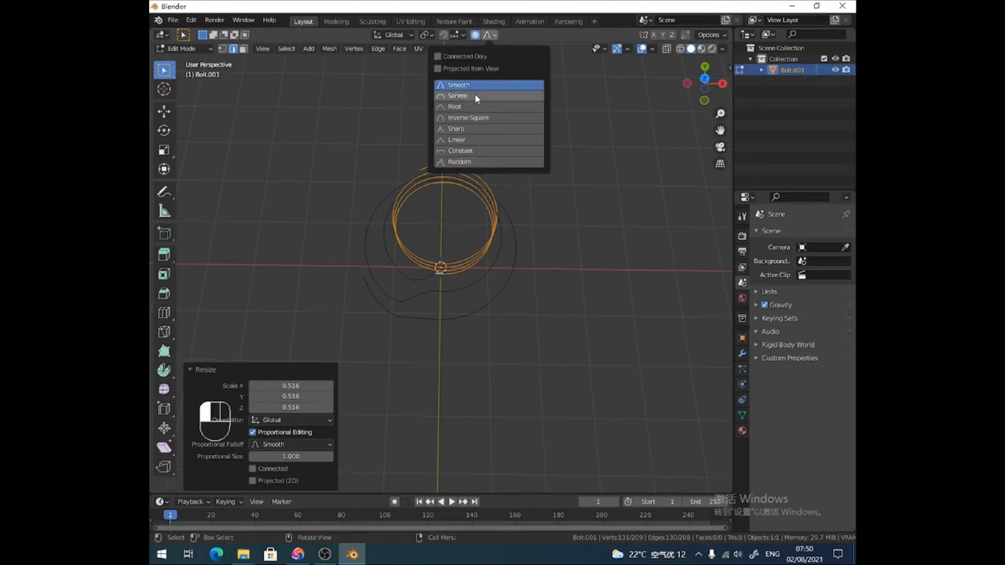
pyautogui.click(458, 84)
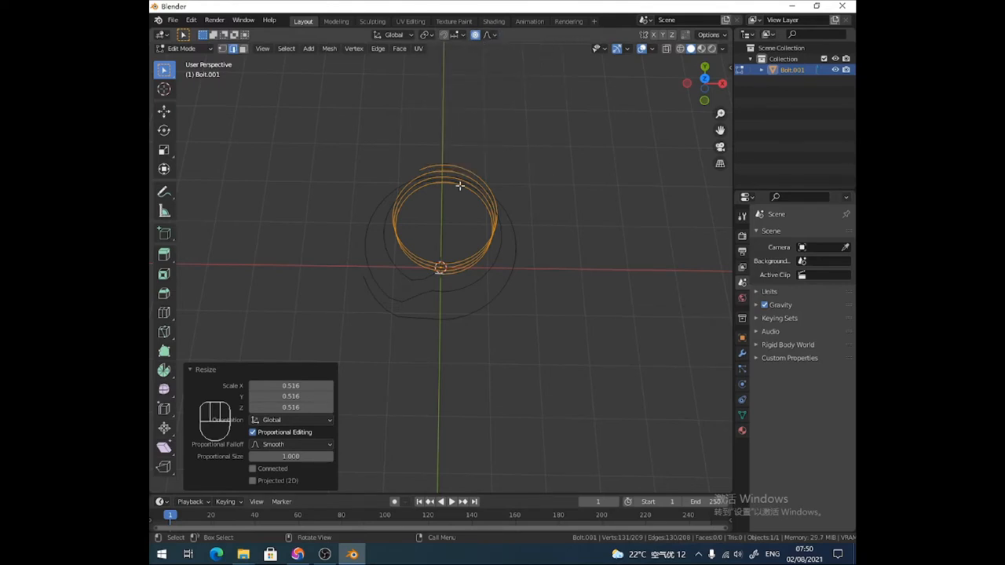
pyautogui.press('ctrl+z')
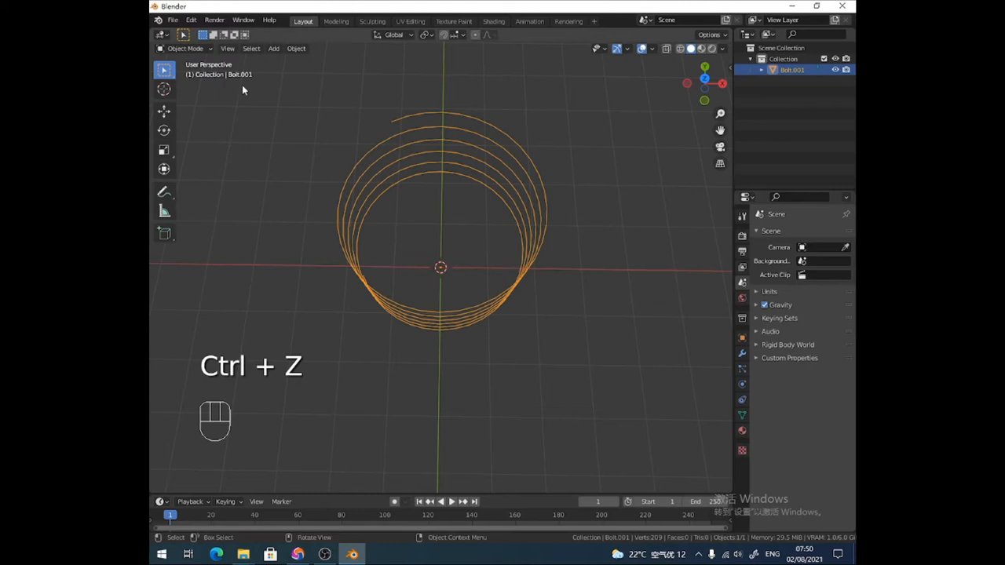
# Add a mesh circle, scale it up about three times, raise it above the spiral, and join them
pyautogui.press('shift+a')
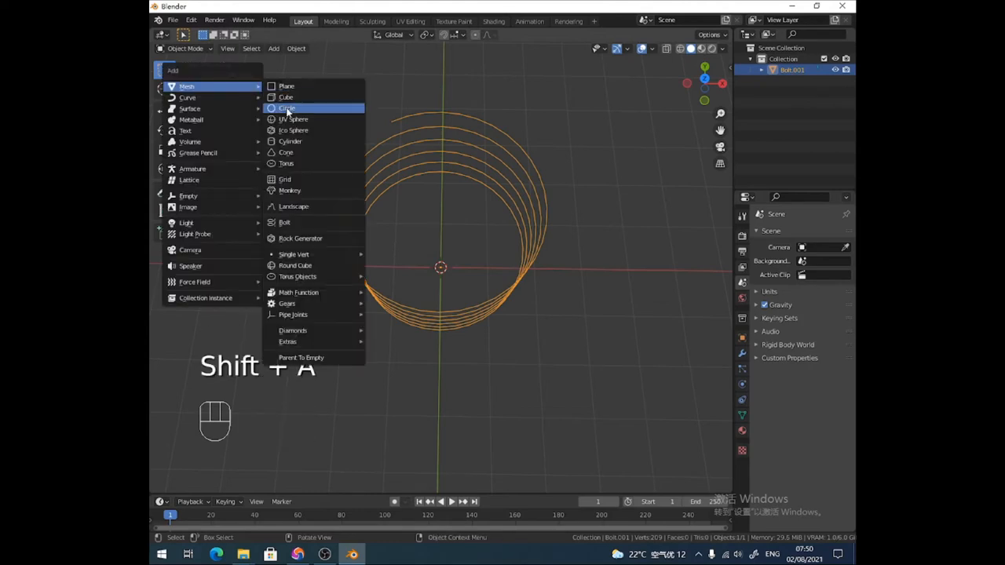
pyautogui.click(286, 107)
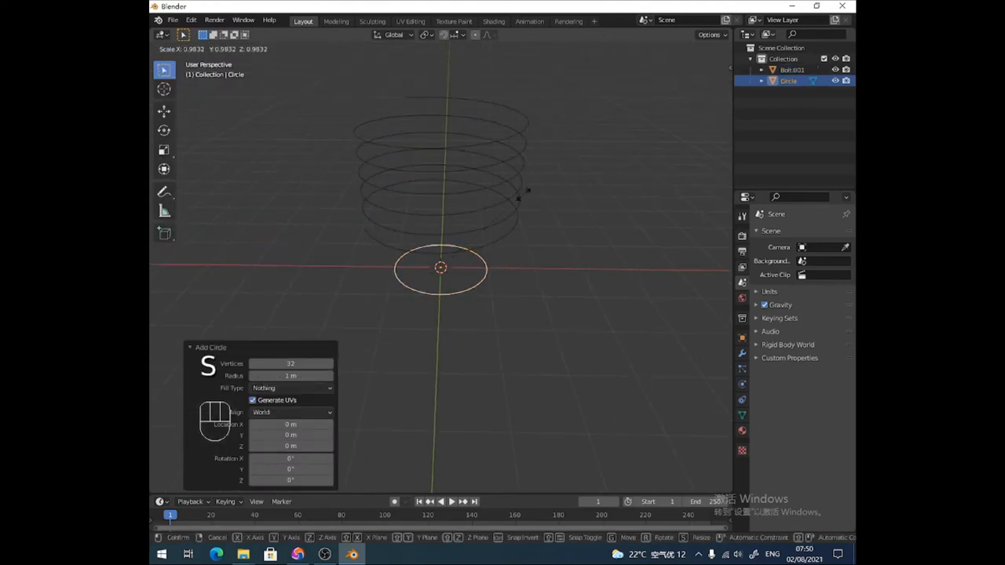
pyautogui.press('s')
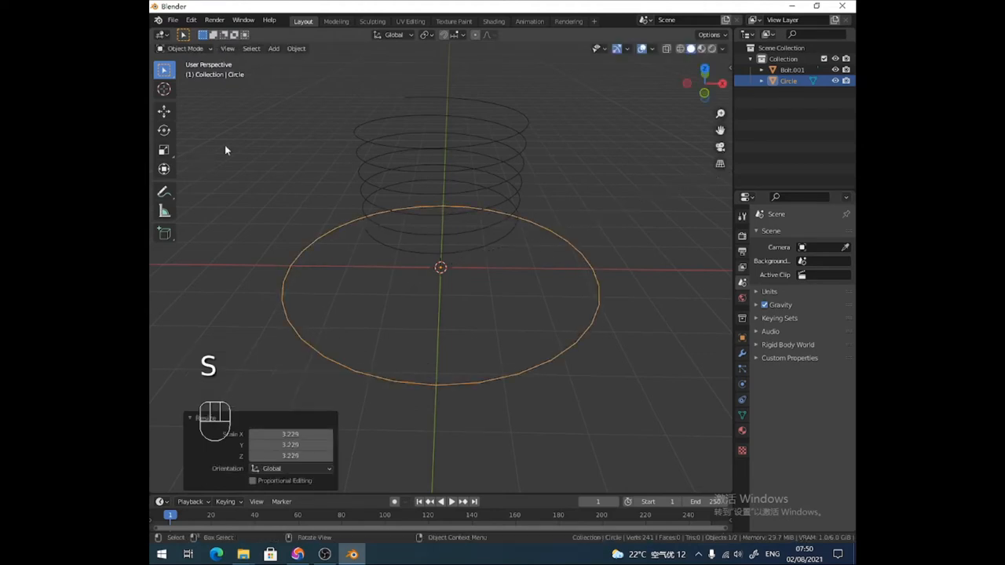
pyautogui.press('g')
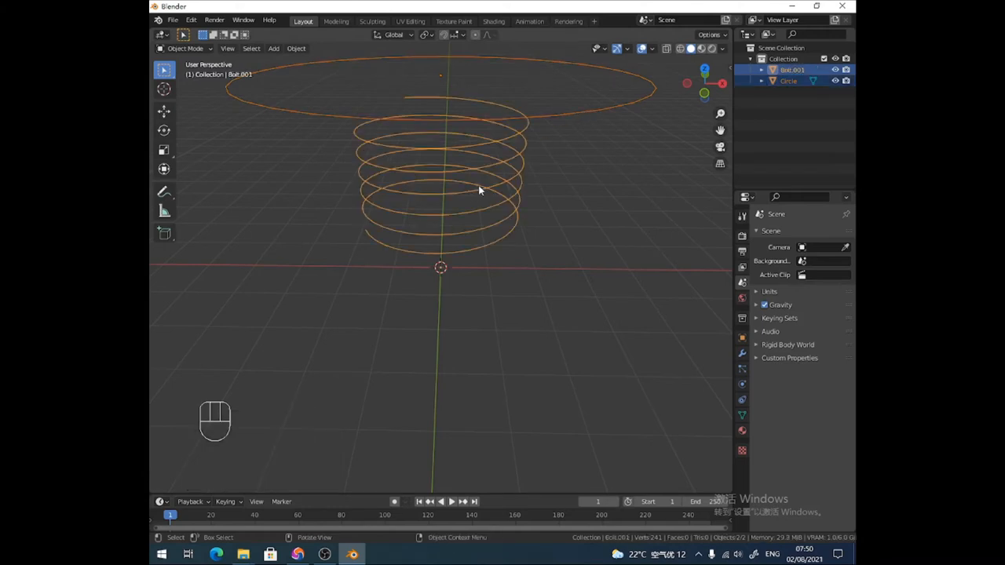
pyautogui.press('ctrl+j')
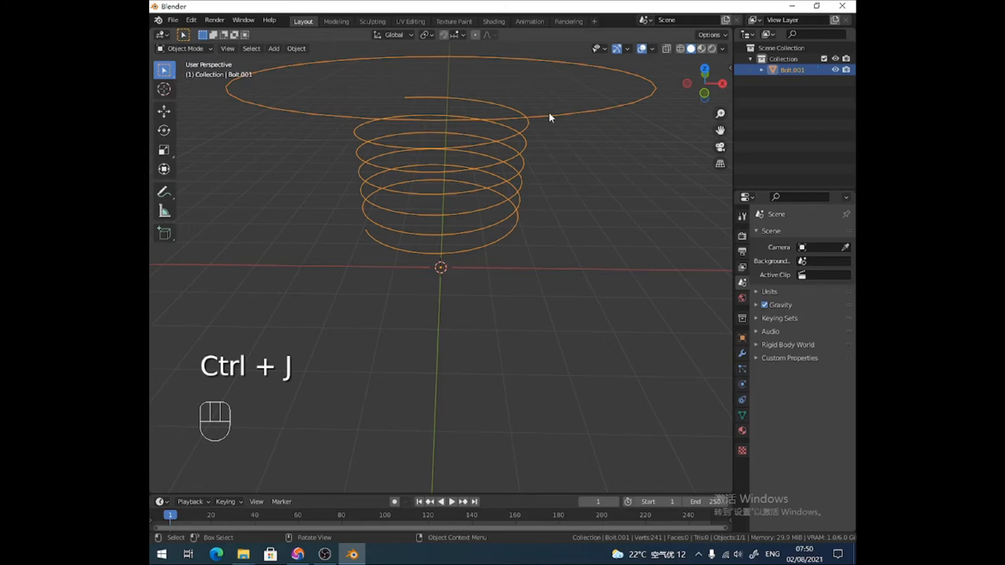
# Select the joined circle and shrink it with proportional falloff until the coils taper into a dome
pyautogui.press('Tab')
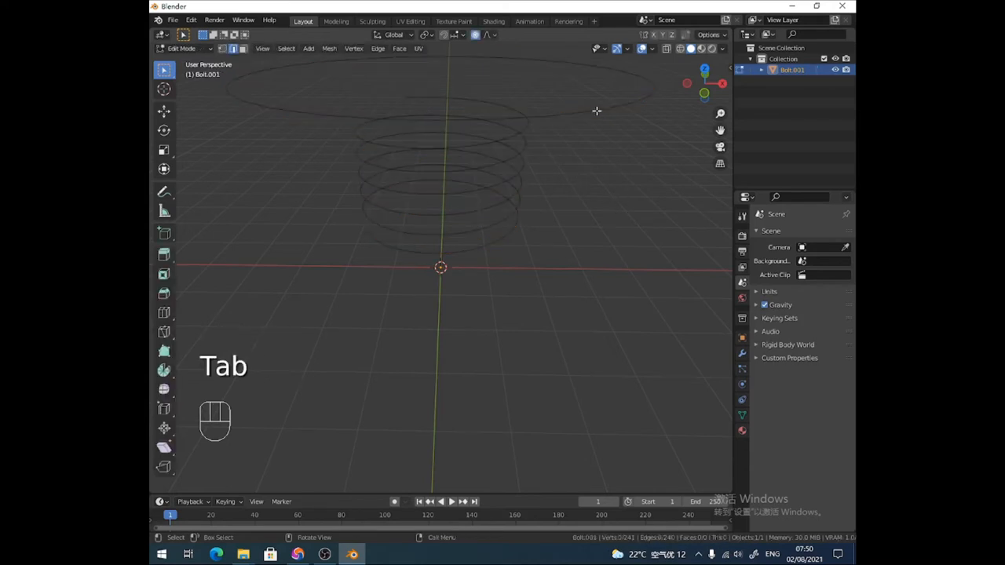
pyautogui.press('l')
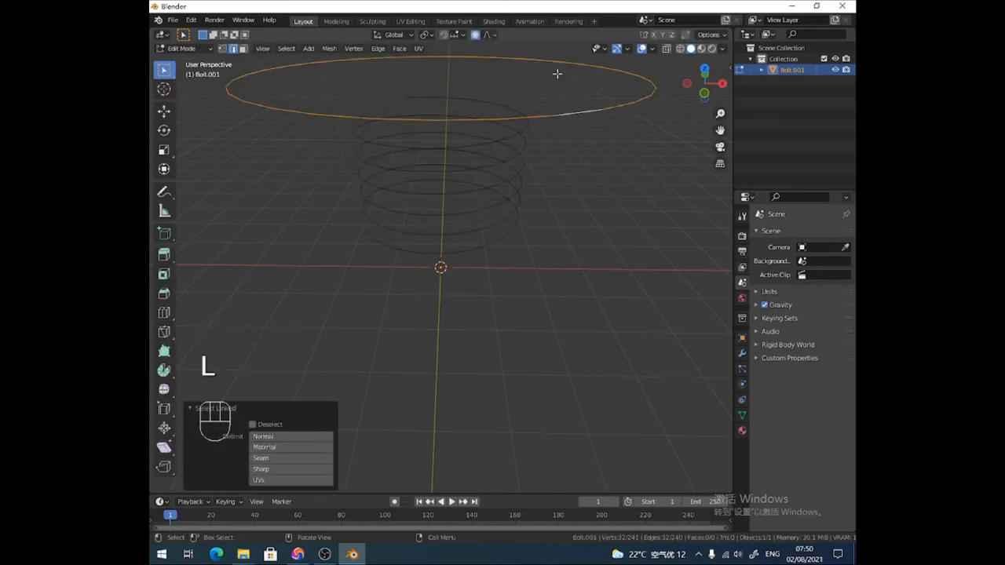
pyautogui.press('s')
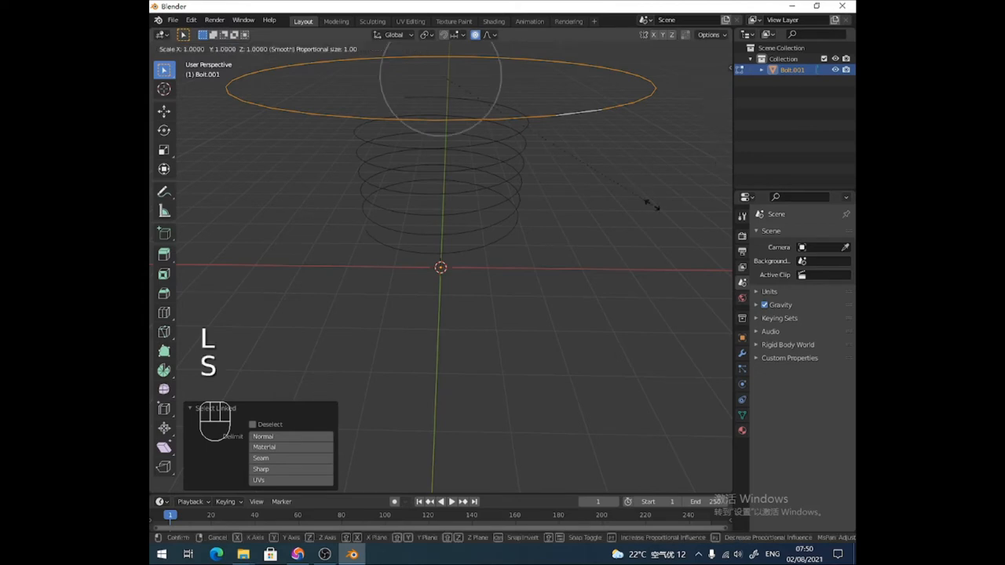
pyautogui.press('Tab')
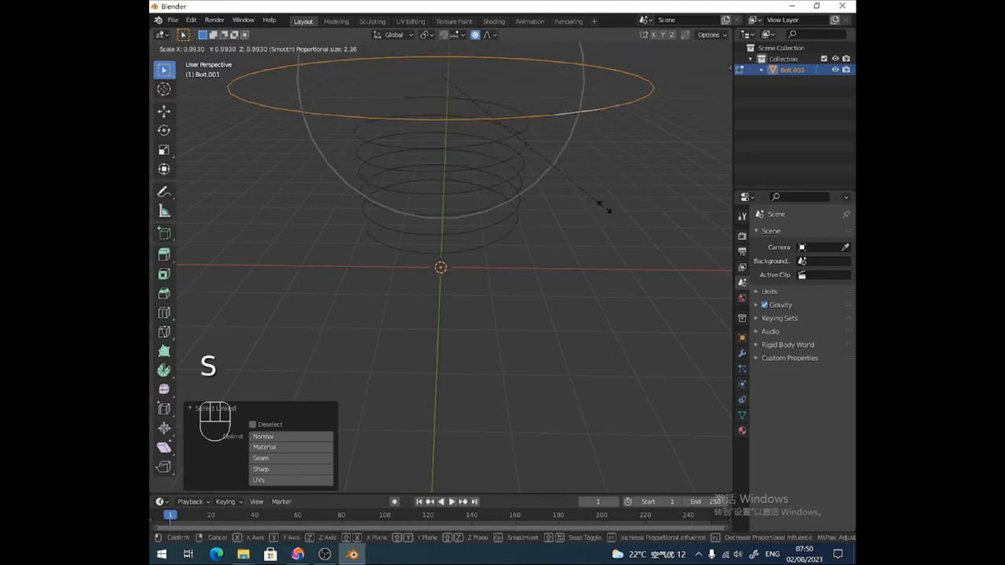
pyautogui.moveTo(503, 172)
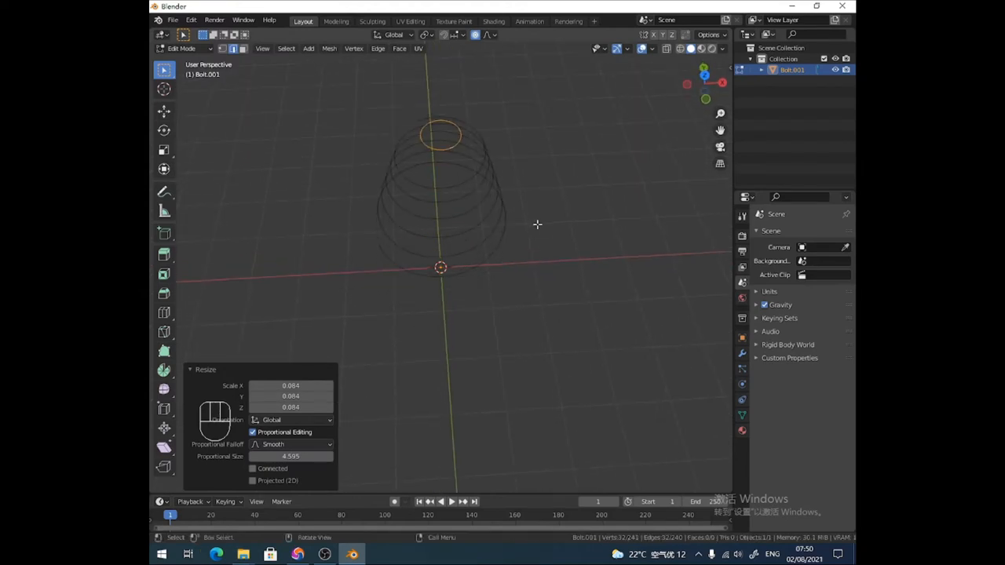
pyautogui.press('s')
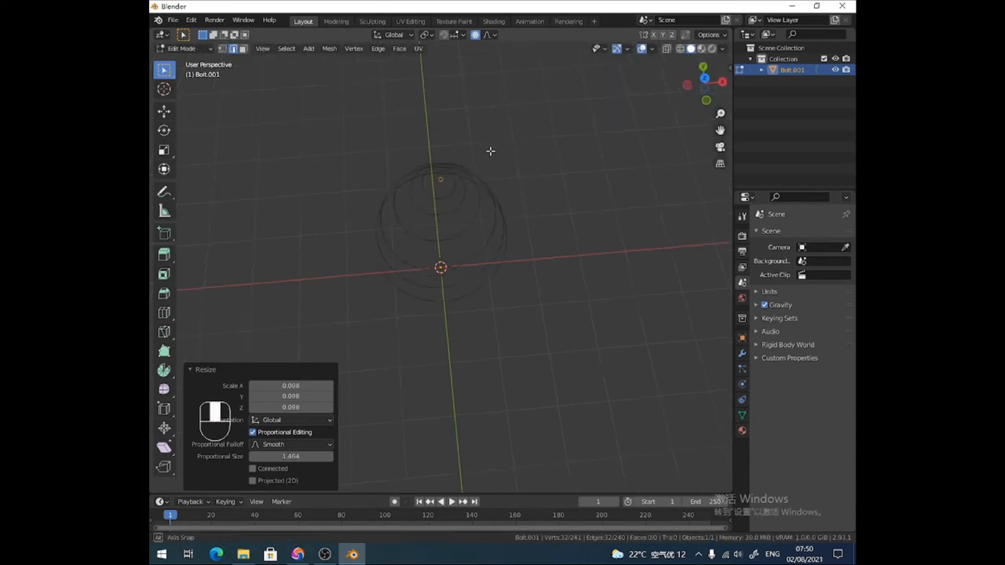
pyautogui.press('s')
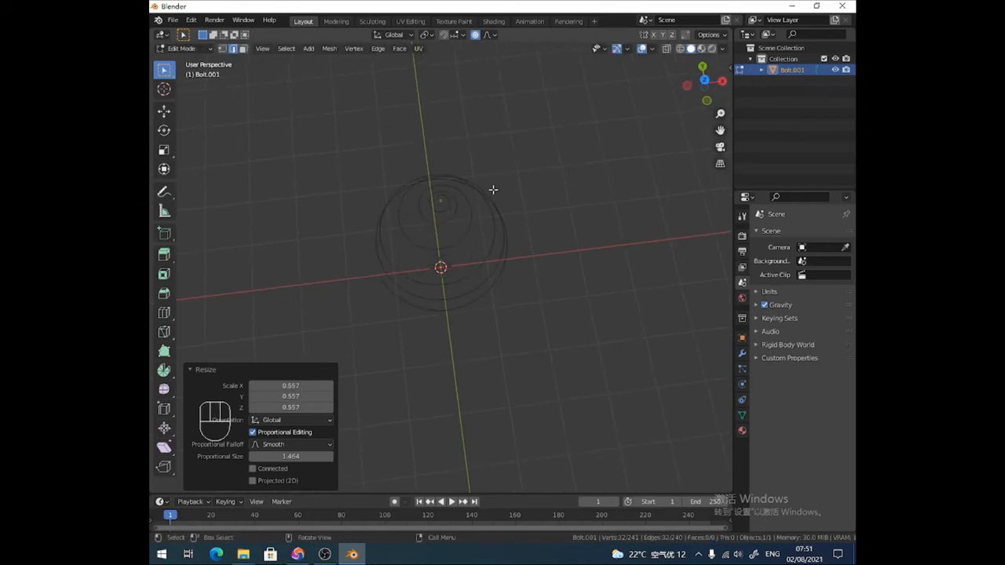
# Delete the helper circle's vertices and select all remaining spiral vertices
pyautogui.press('x')
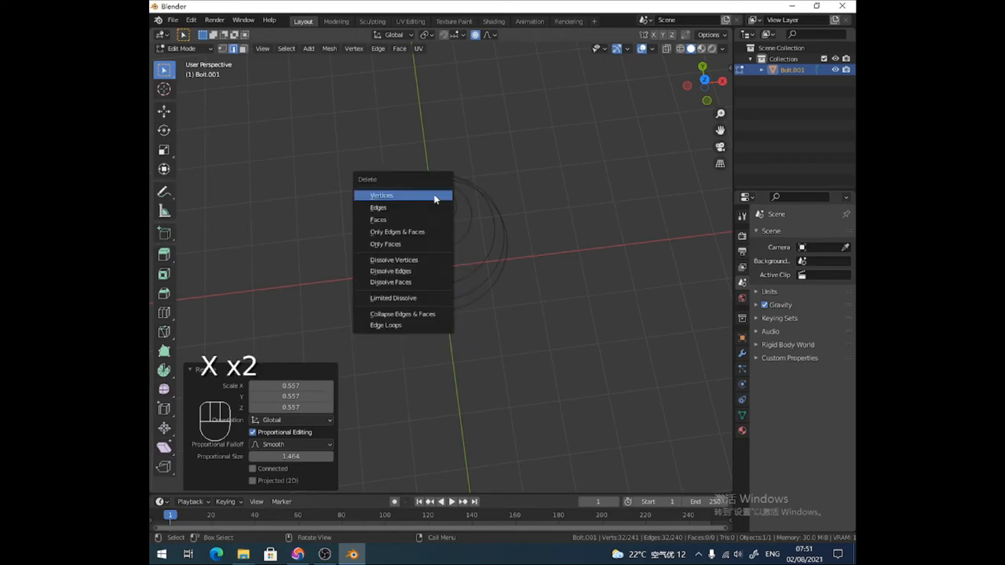
pyautogui.click(380, 195)
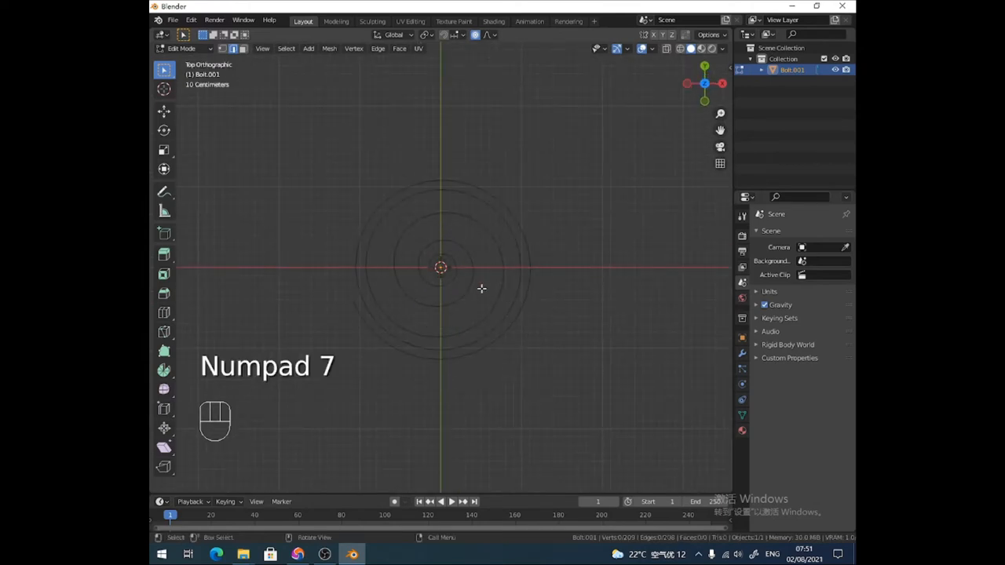
pyautogui.press('a')
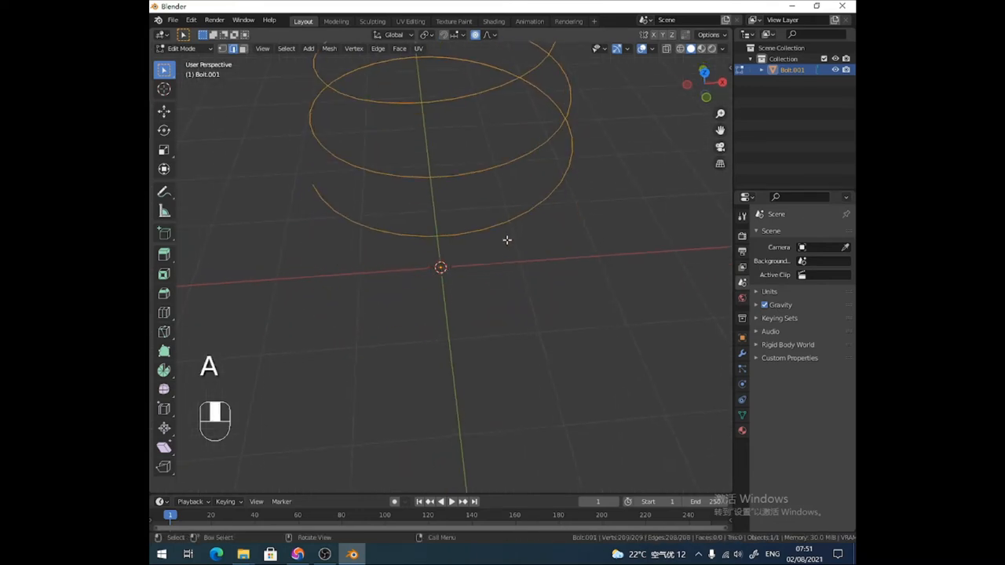
# Flatten the spiral with a proportional Z scale of 0 and return to Object Mode
pyautogui.press('s')
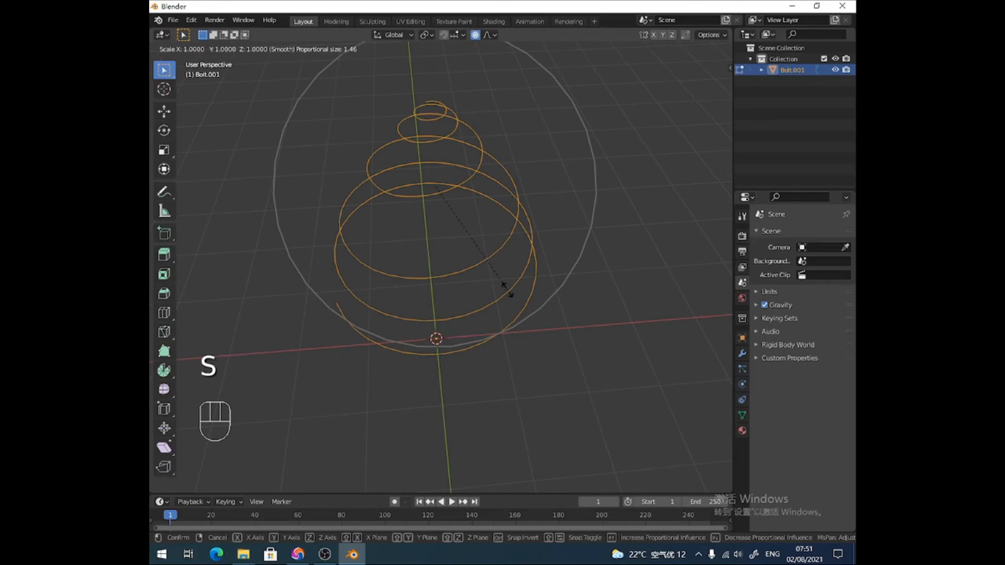
pyautogui.click(507, 291)
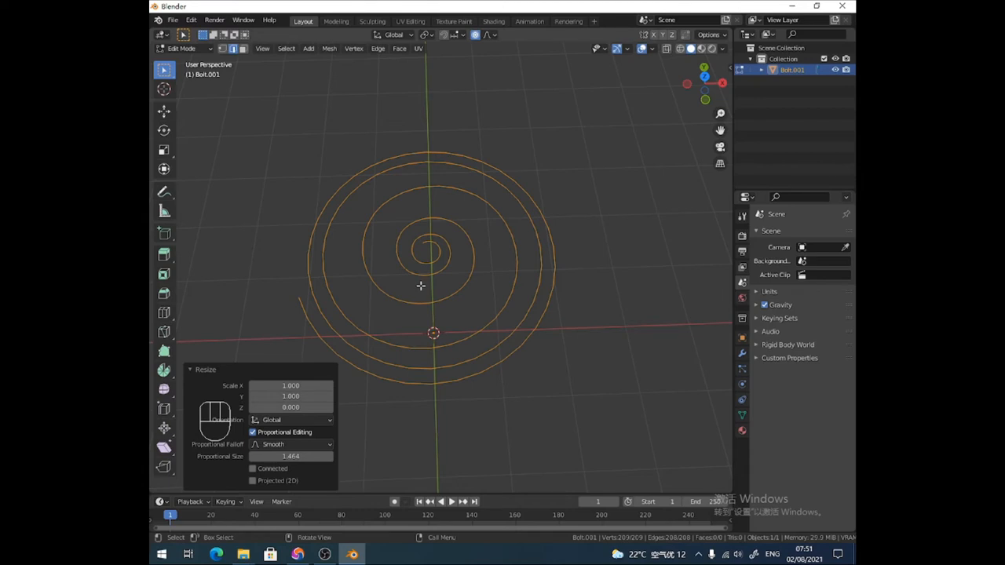
pyautogui.moveTo(432, 283)
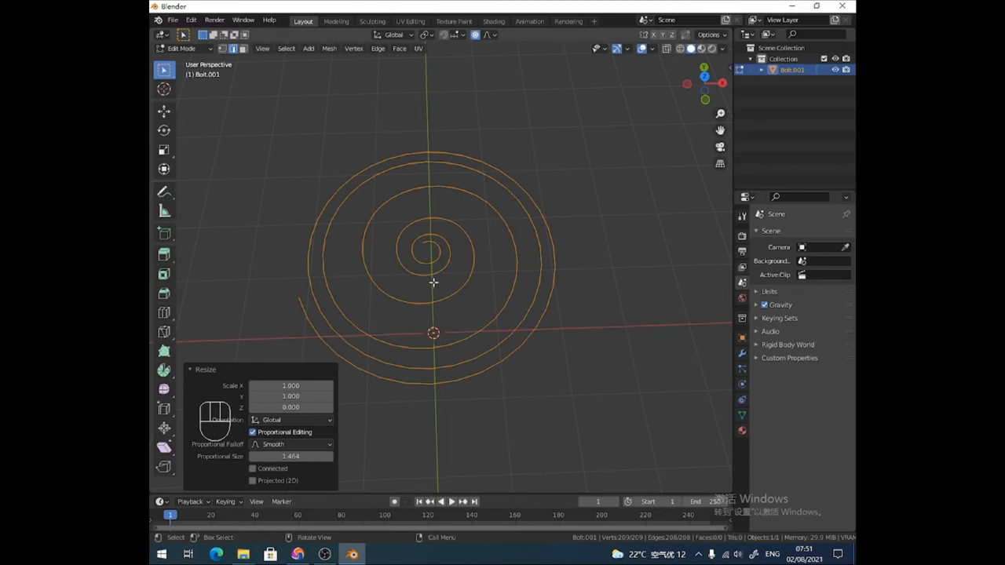
pyautogui.click(182, 48)
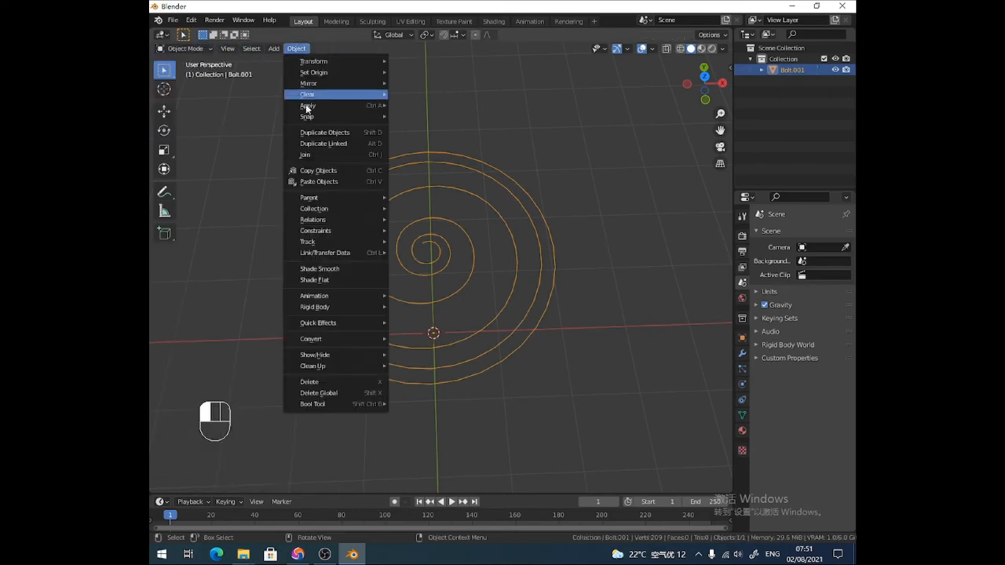
pyautogui.moveTo(310, 338)
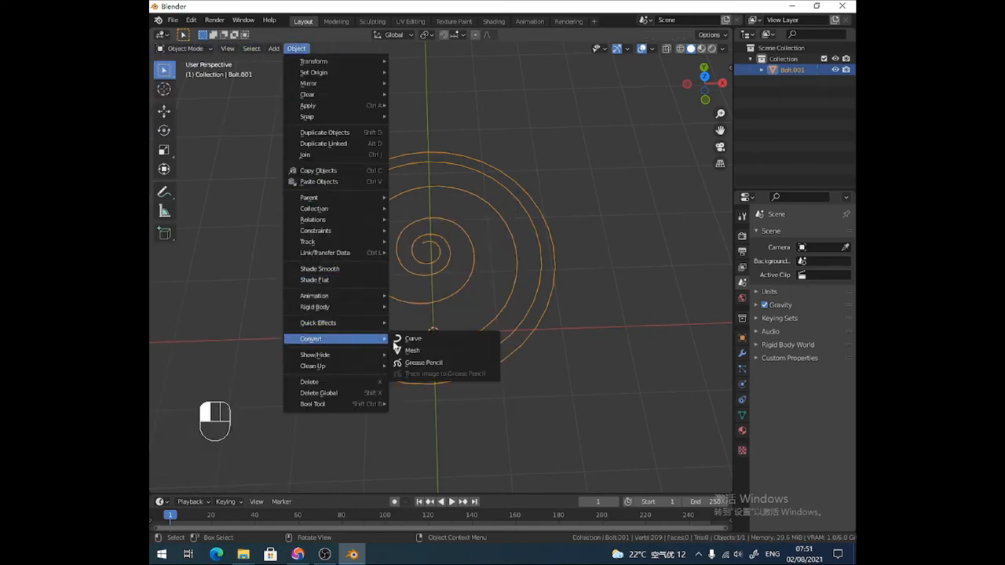
# Convert the flat spiral mesh to a curve with Object > Convert > Curve
pyautogui.click(414, 338)
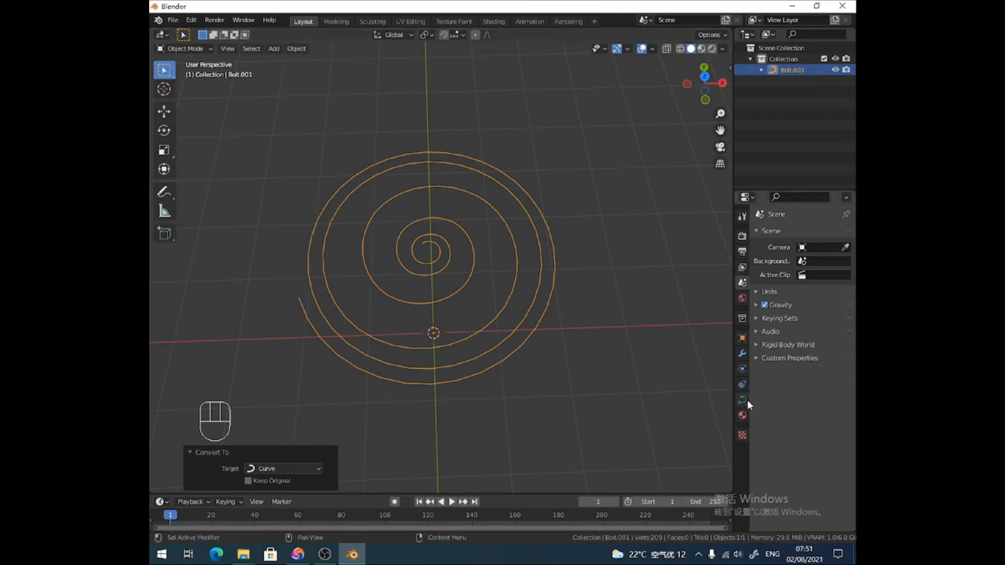
pyautogui.click(741, 384)
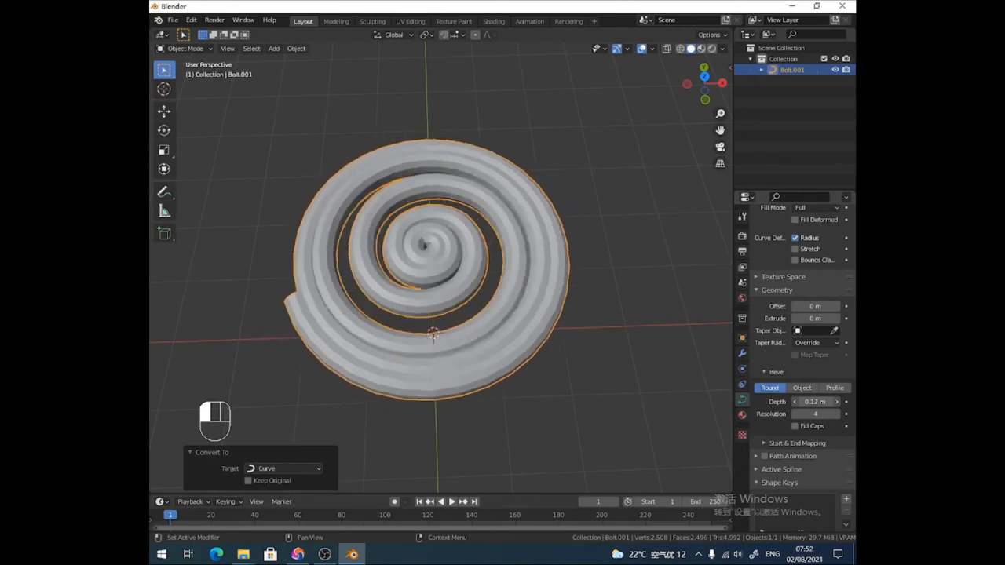
# Set the curve's bevel depth to 0.23 m and bevel resolution to 11
pyautogui.click(815, 401)
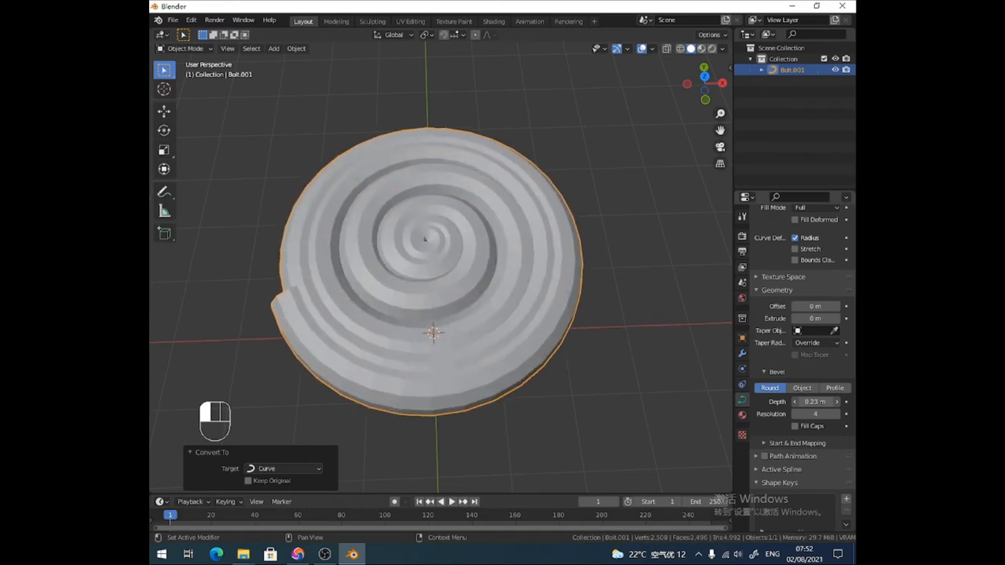
pyautogui.click(817, 414)
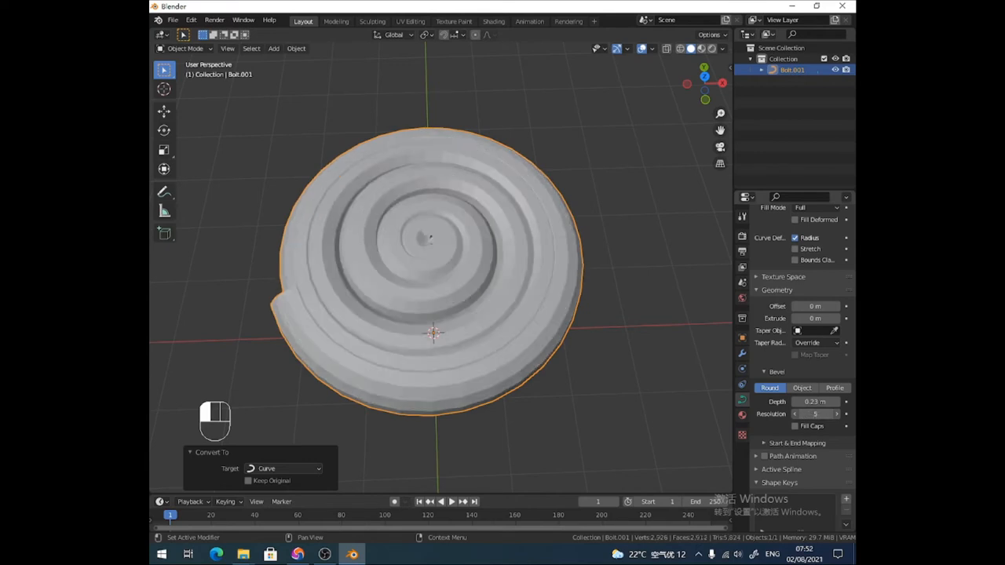
pyautogui.click(817, 414)
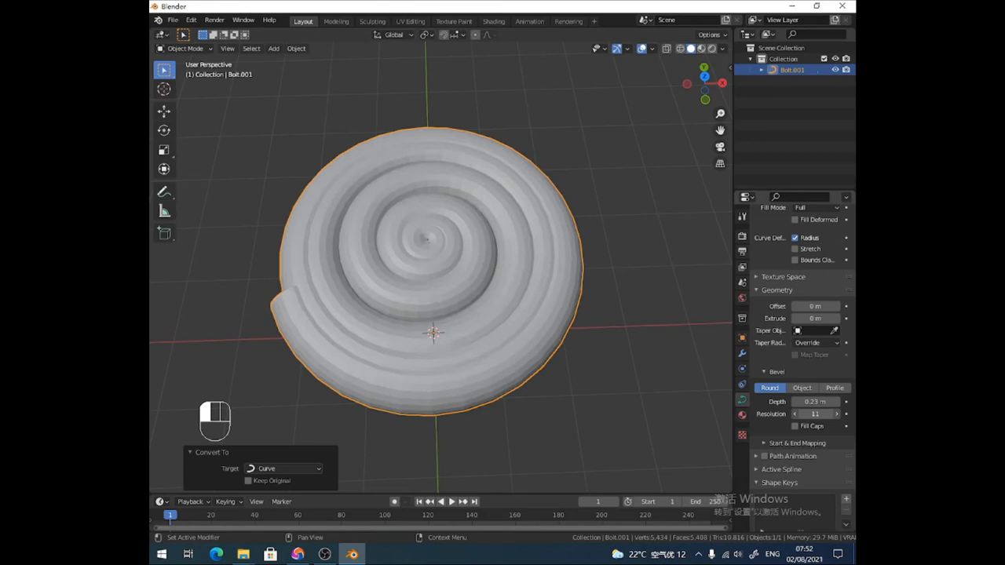
pyautogui.moveTo(526, 279)
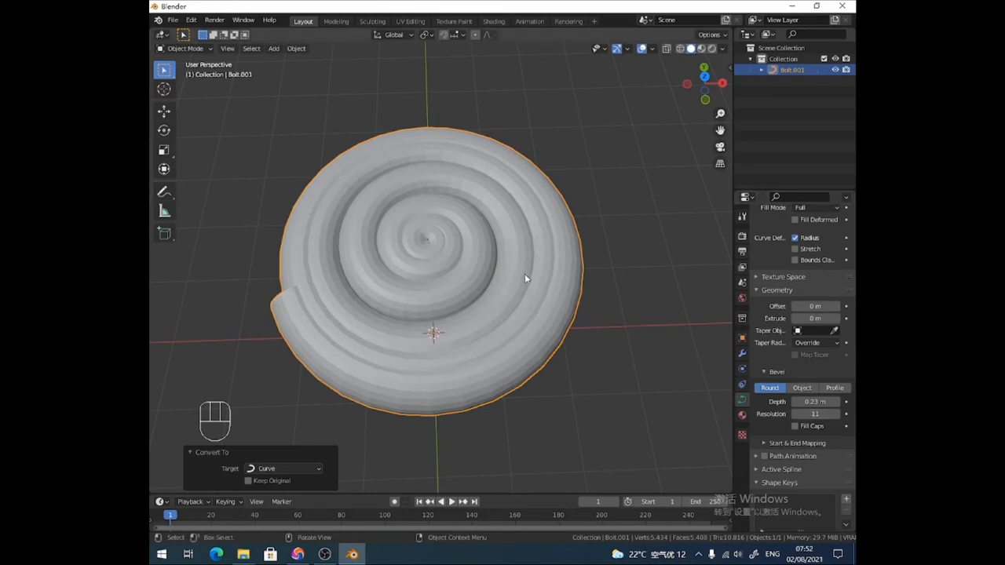
pyautogui.moveTo(423, 254)
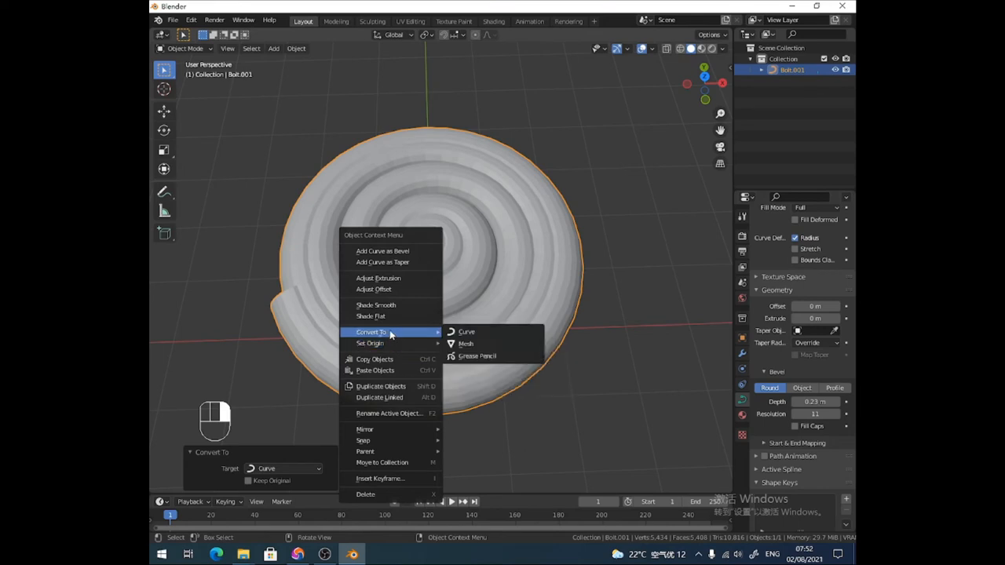
# Convert the coiled curve disc into a mesh and view it from front and above
pyautogui.click(466, 343)
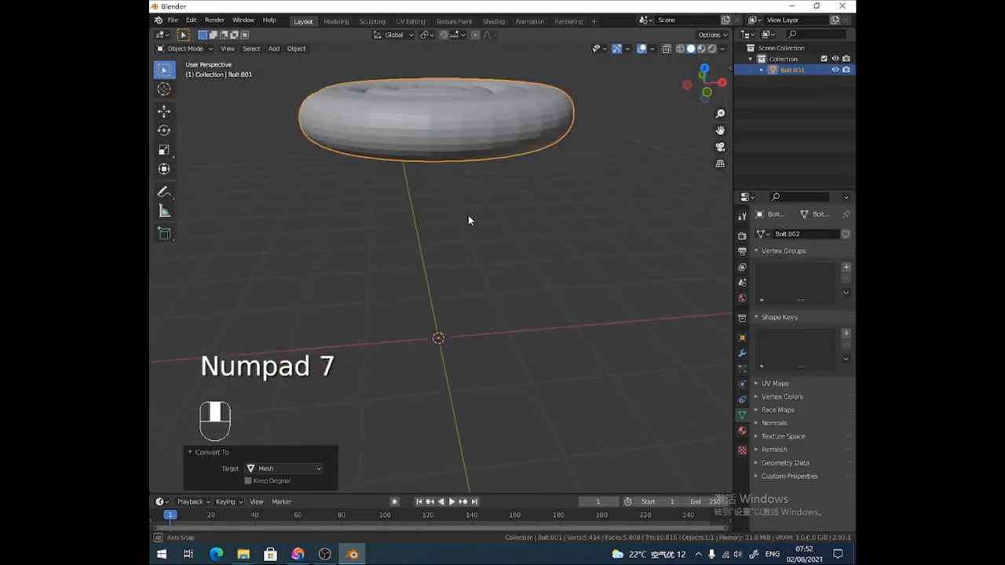
pyautogui.press('g')
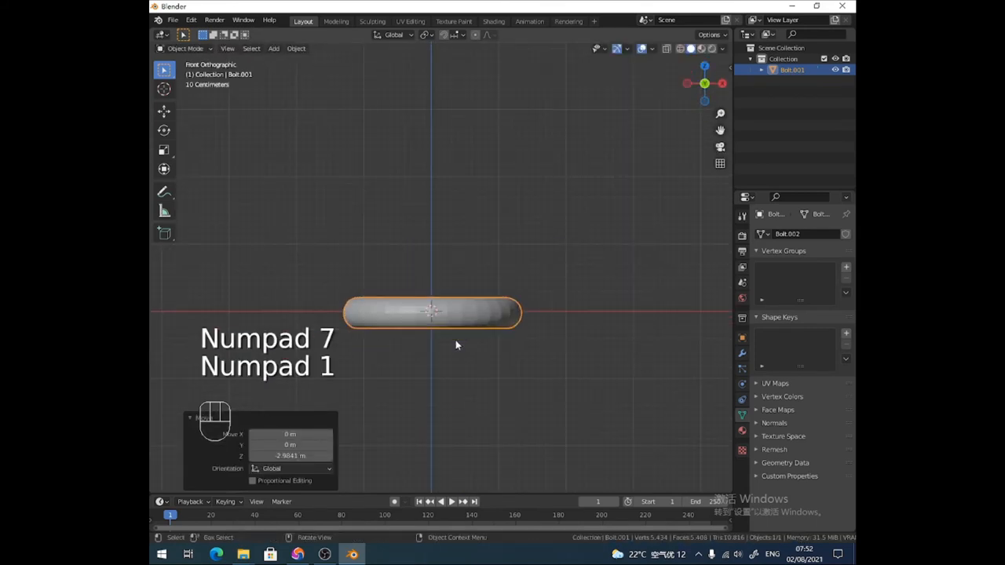
pyautogui.press('g')
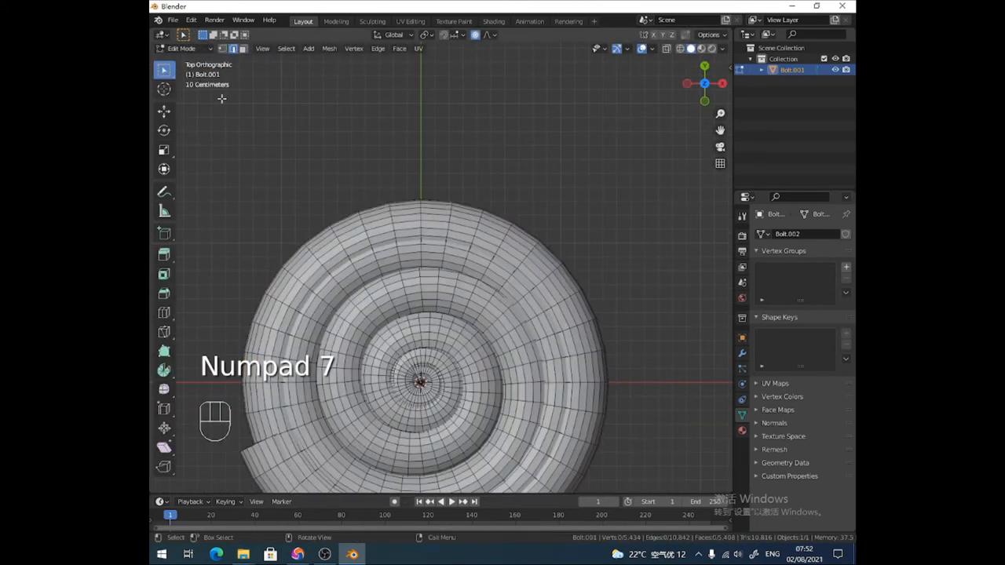
# Circle-select the spiral's centre vertices, lift them into a spire and scale them narrower
pyautogui.press('w')
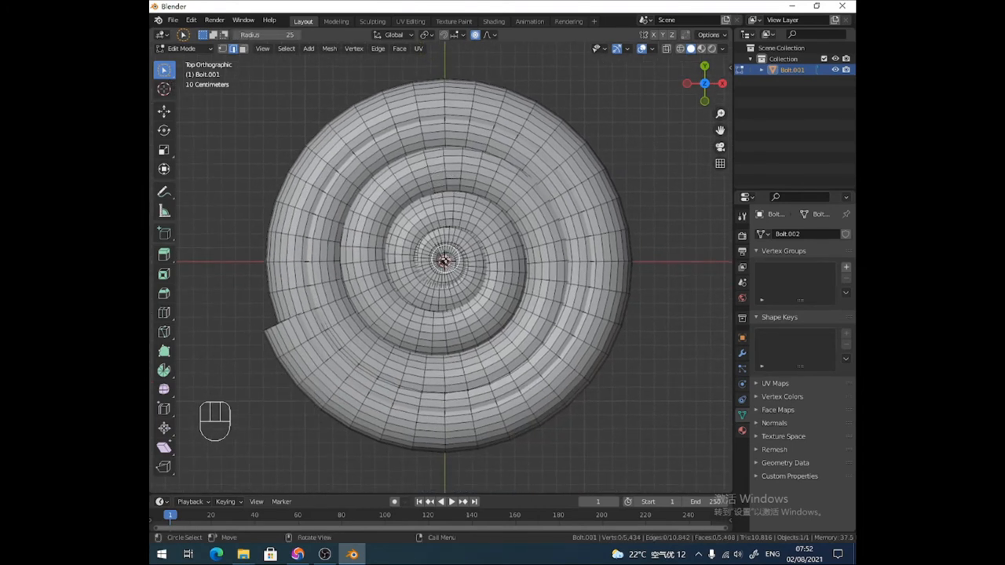
pyautogui.click(444, 263)
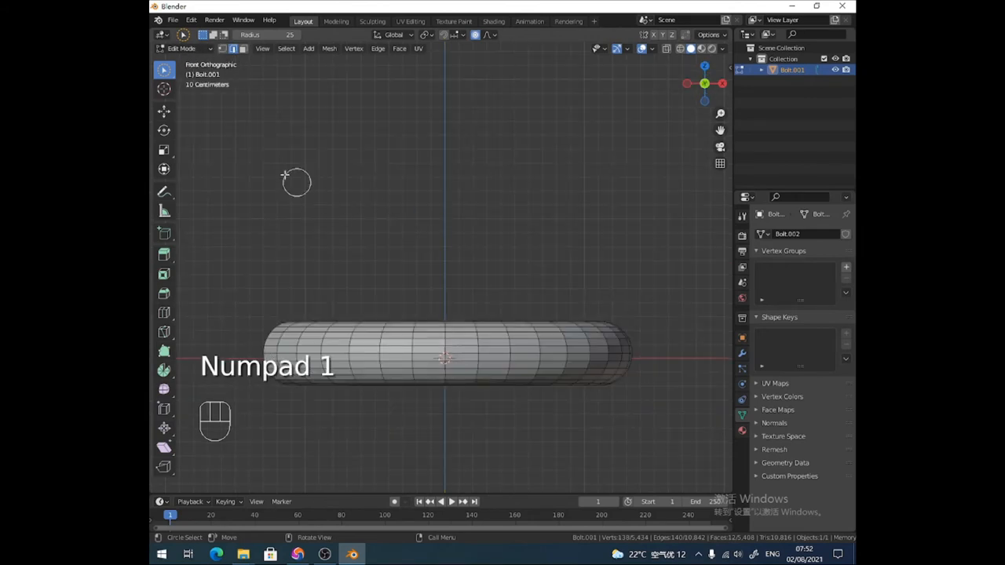
pyautogui.press('w')
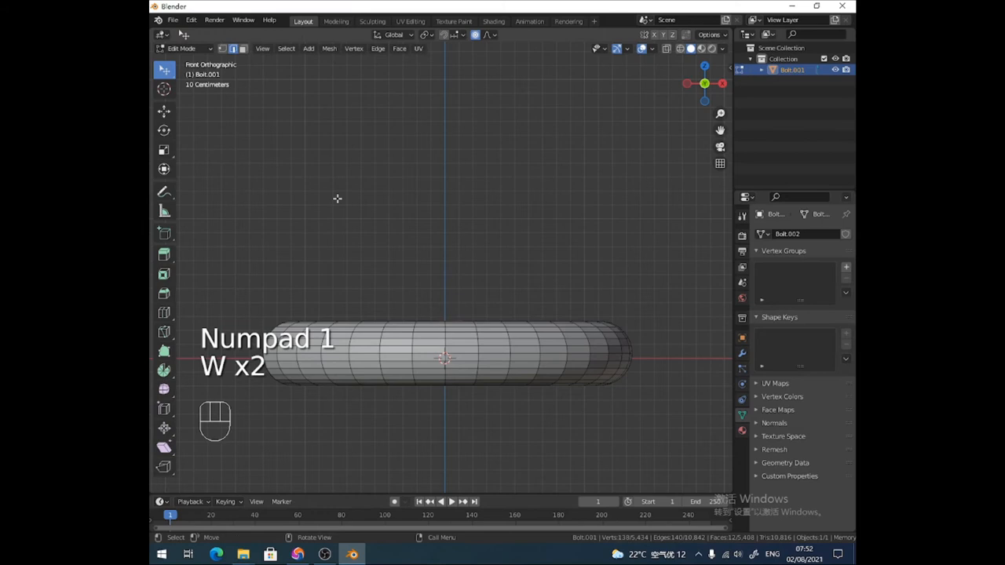
pyautogui.press('w')
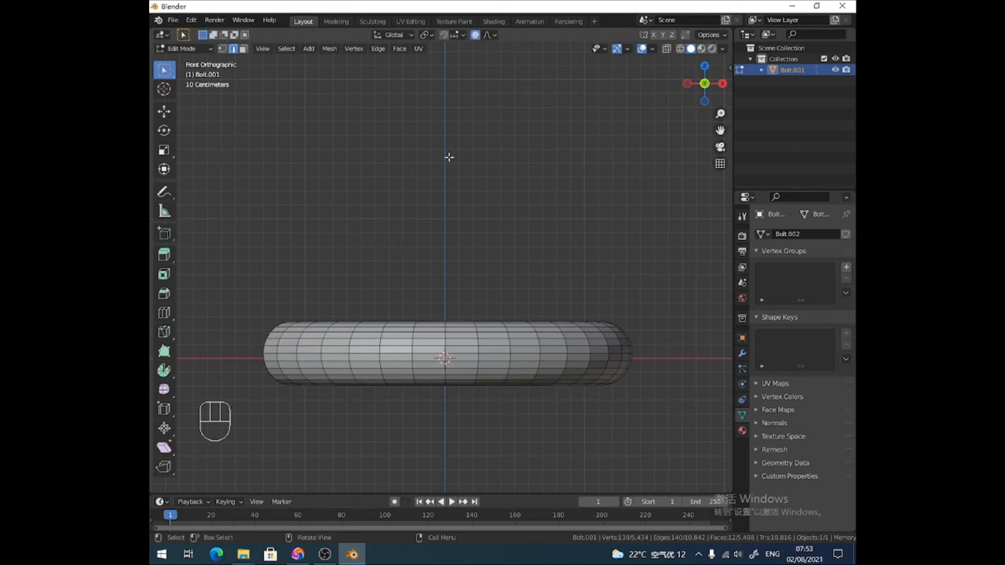
pyautogui.press('g')
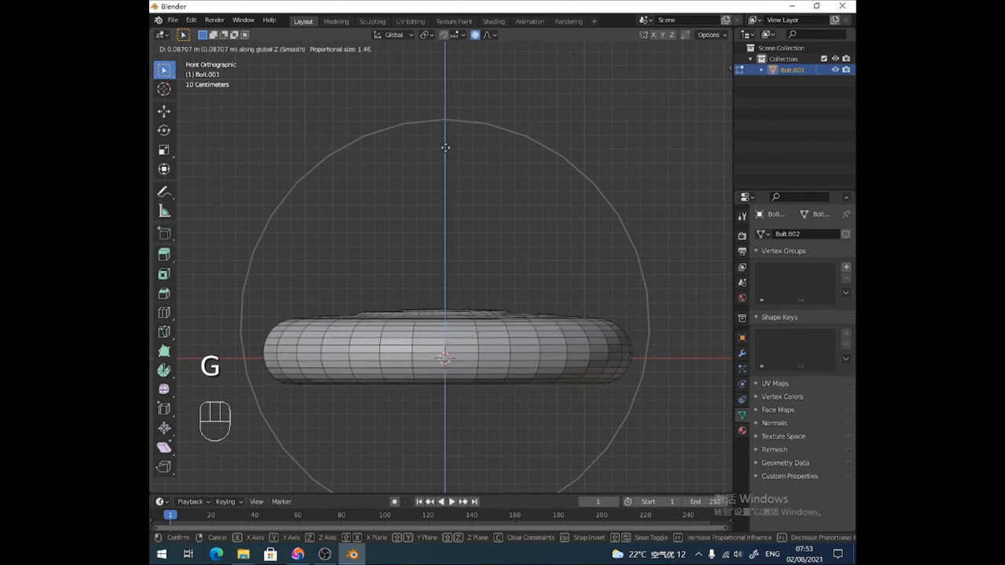
pyautogui.moveTo(447, 112)
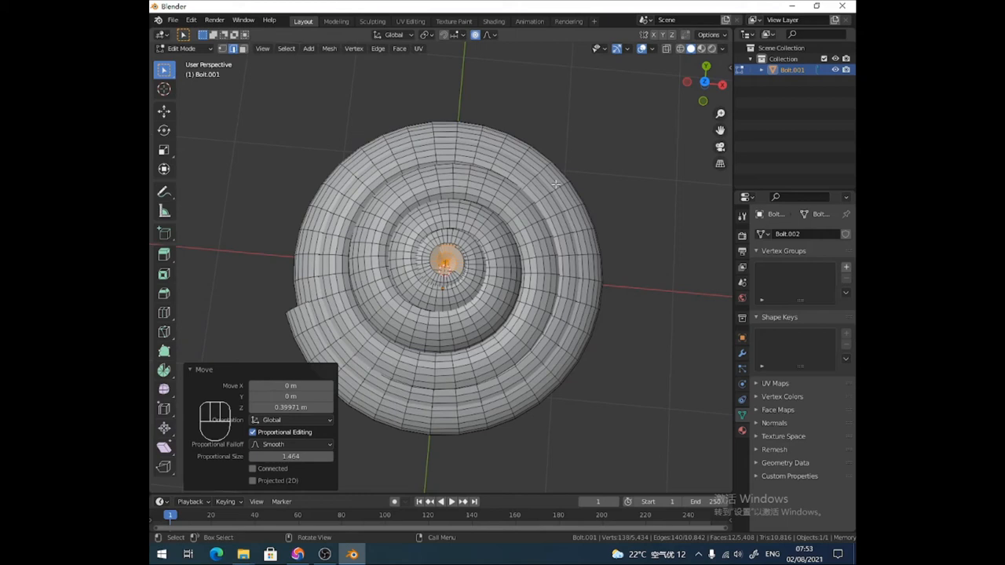
pyautogui.press('s')
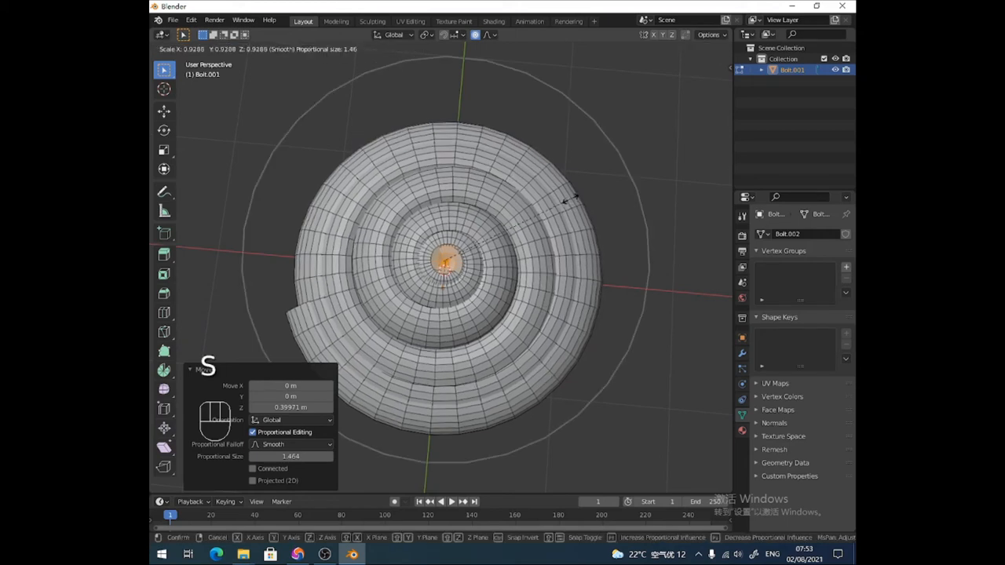
pyautogui.moveTo(518, 223)
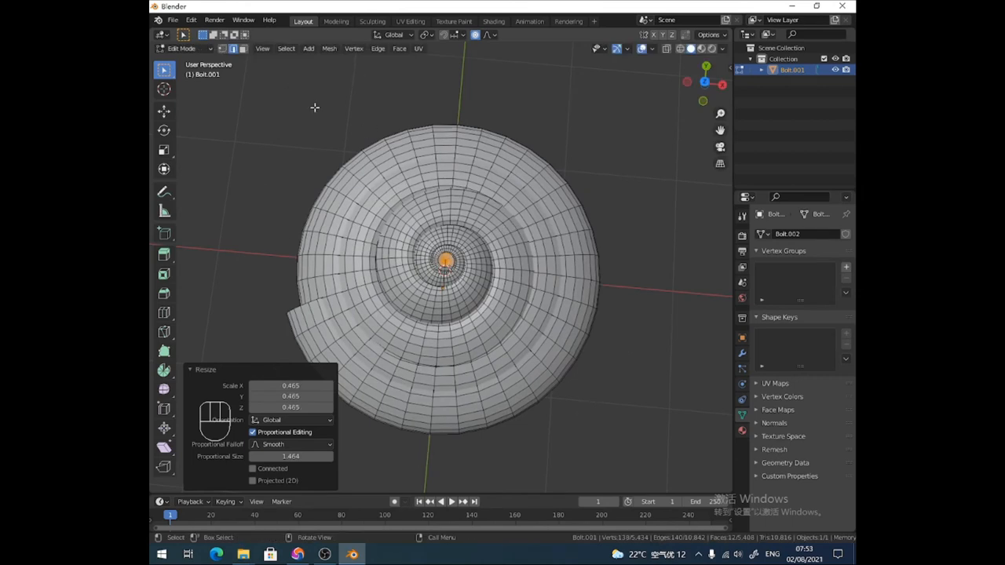
pyautogui.press('Tab')
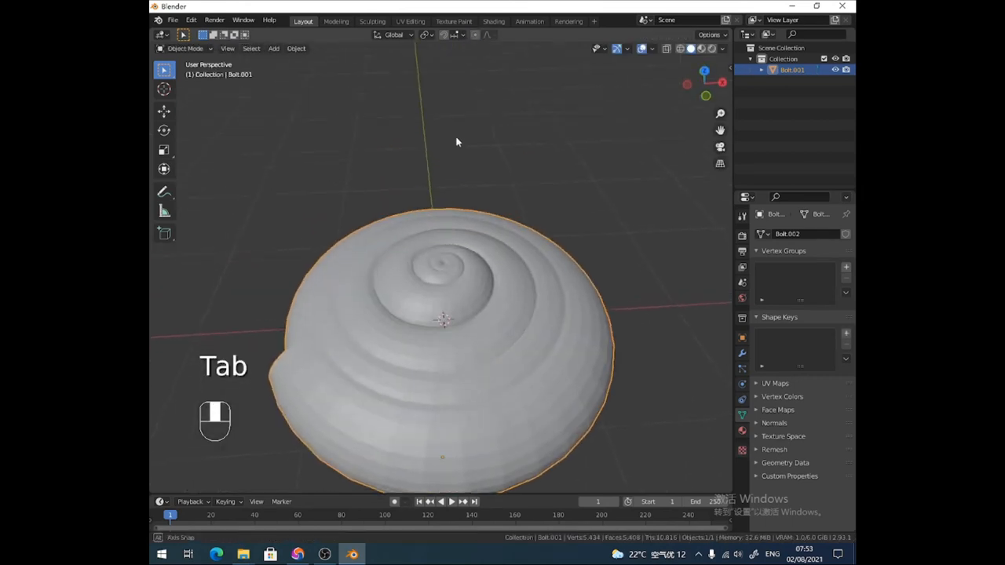
# Orbit the shell and search the F3 menu for the 'symmetr' mesh operation
pyautogui.moveTo(455, 141); pyautogui.dragTo(334, 259)
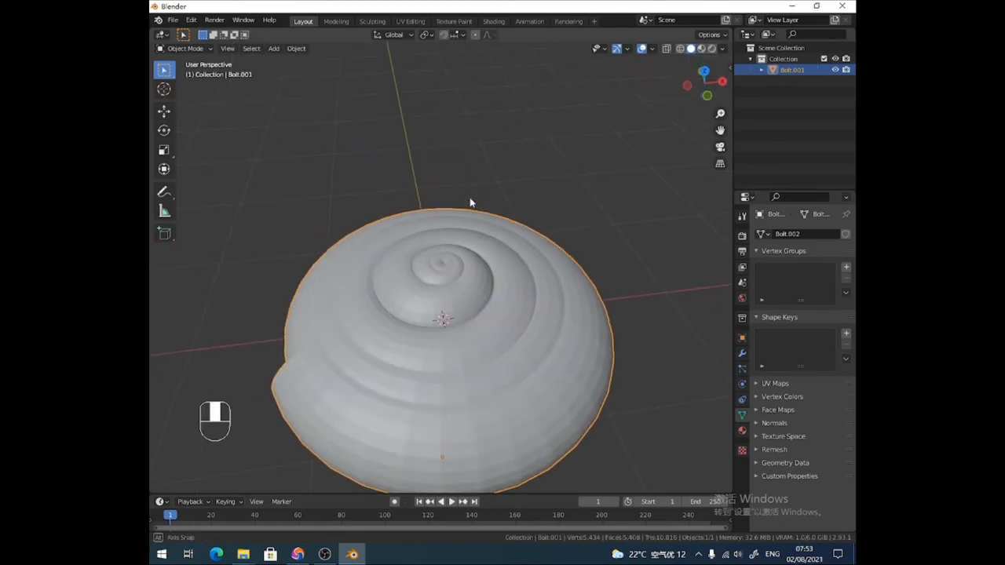
pyautogui.click(186, 48)
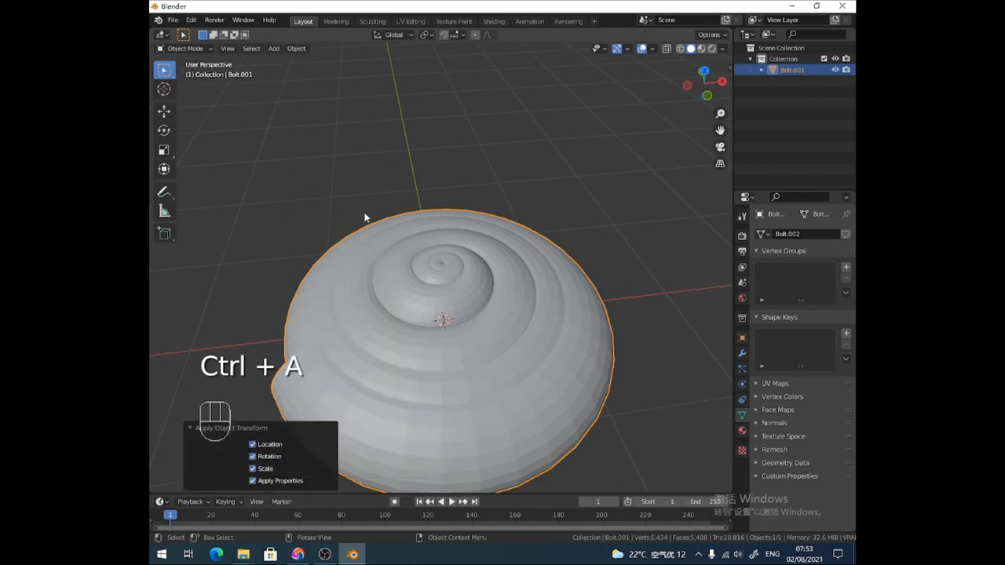
pyautogui.press('f3')
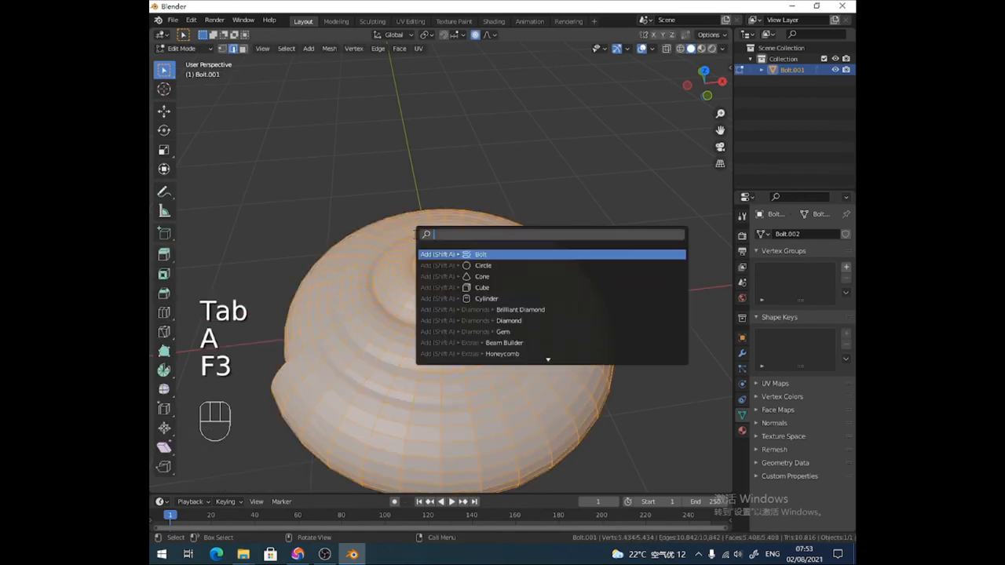
pyautogui.write('symmetr')
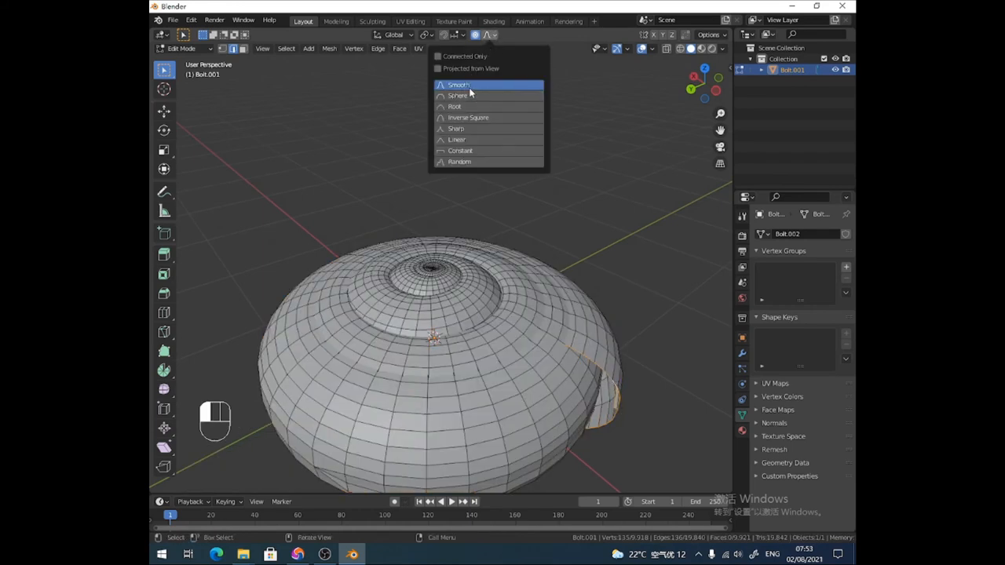
# Set smooth falloff, delete the opening's end faces and drag the rim outward
pyautogui.click(437, 56)
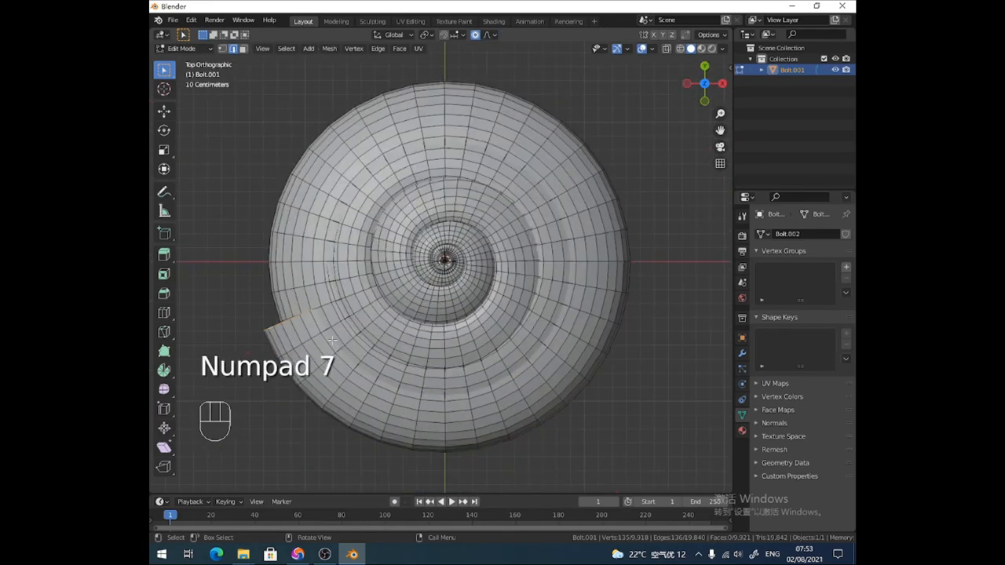
pyautogui.press('g')
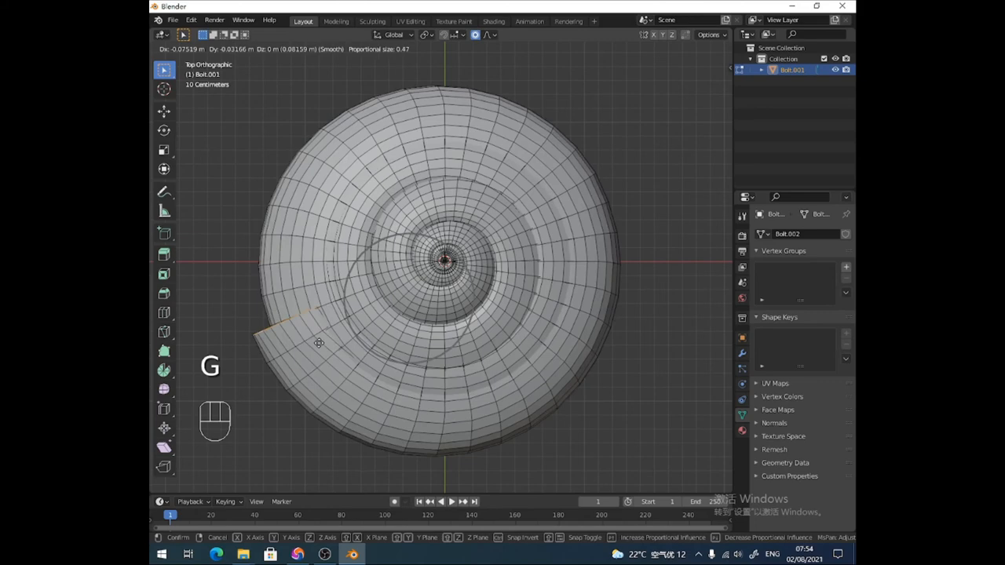
pyautogui.moveTo(284, 366)
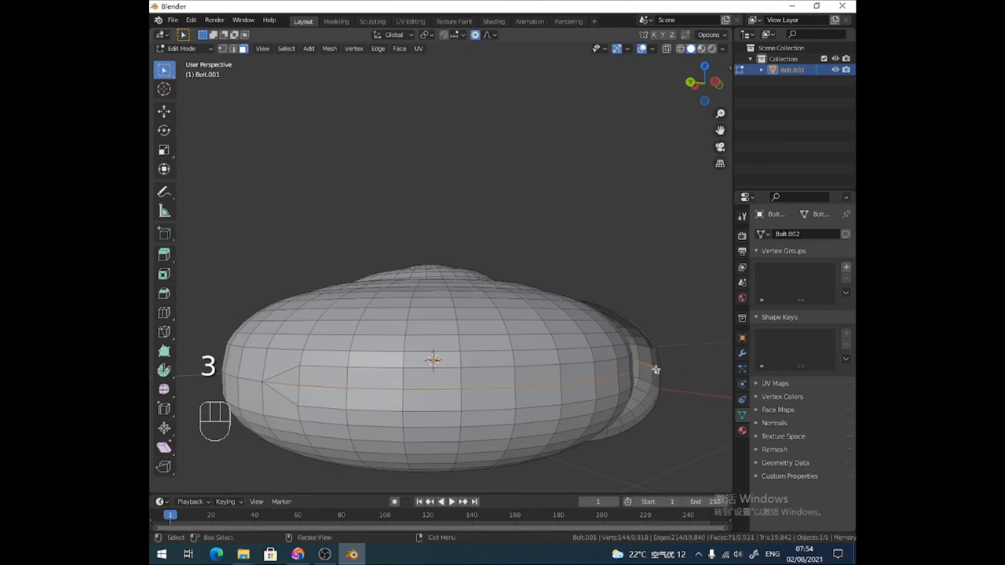
pyautogui.press('x')
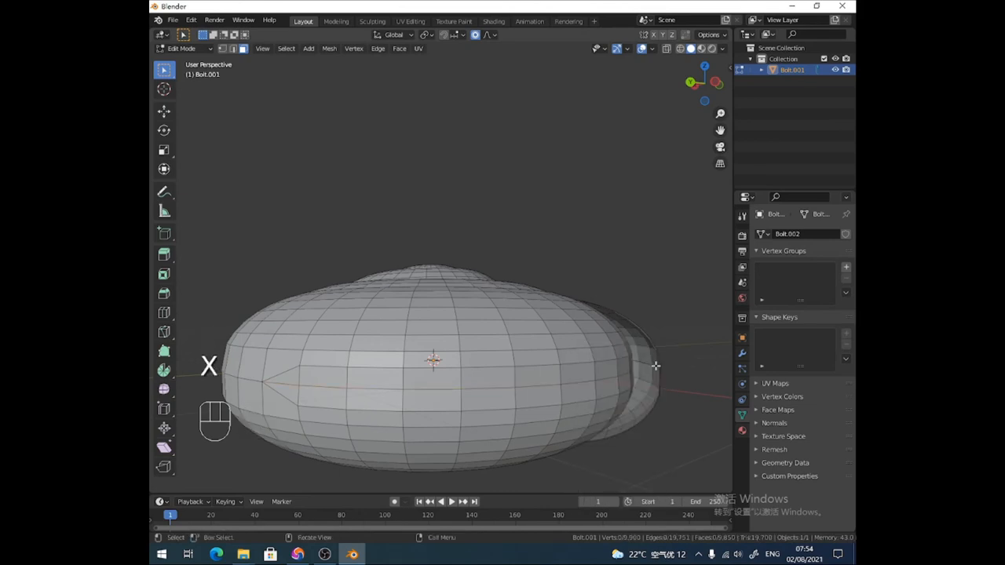
pyautogui.press('2')
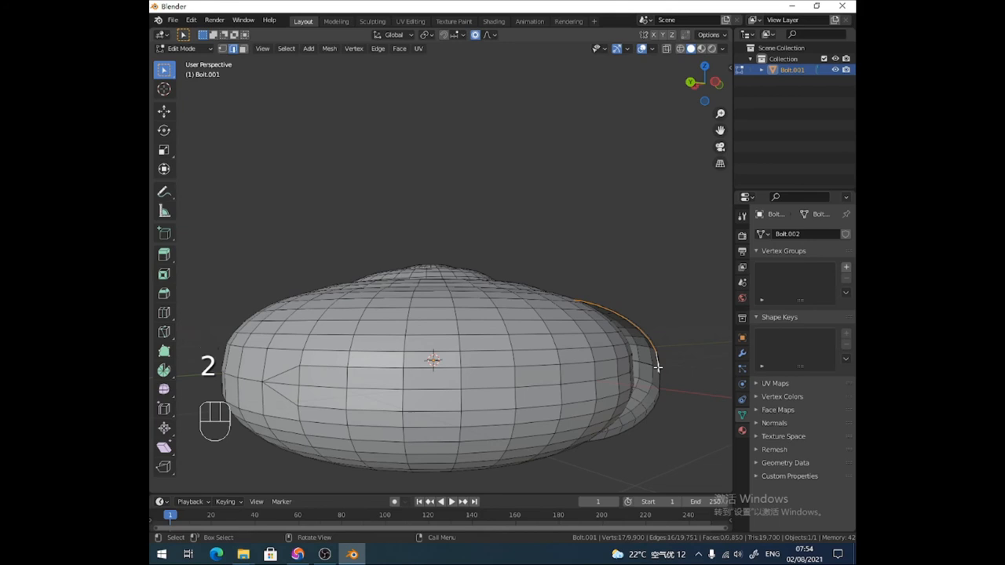
pyautogui.press('a')
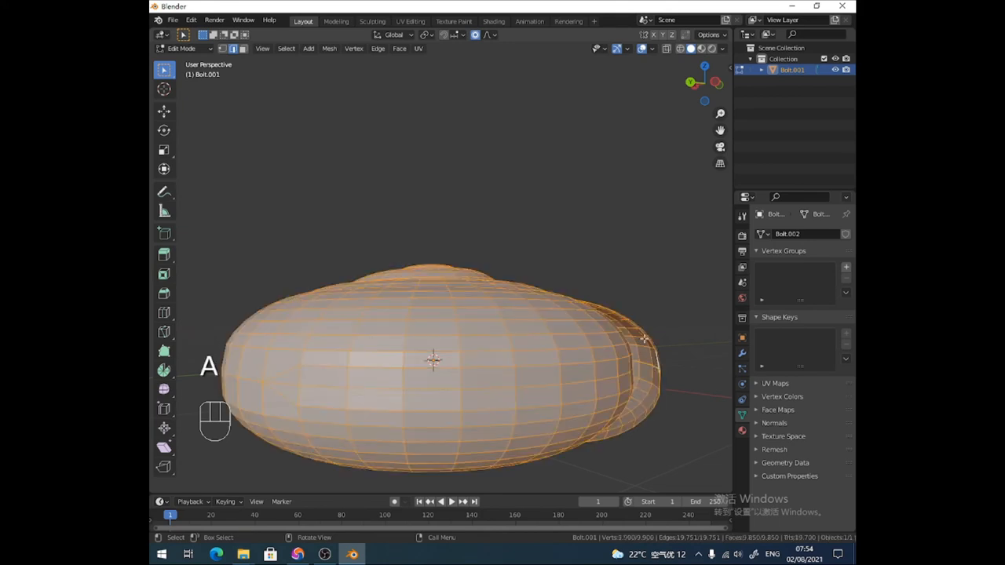
pyautogui.press('m')
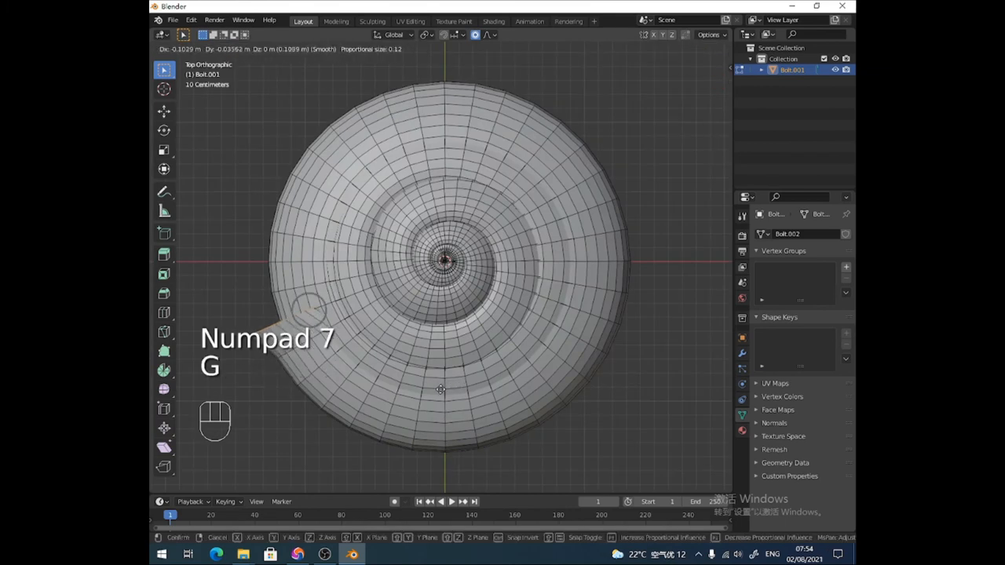
pyautogui.moveTo(410, 397)
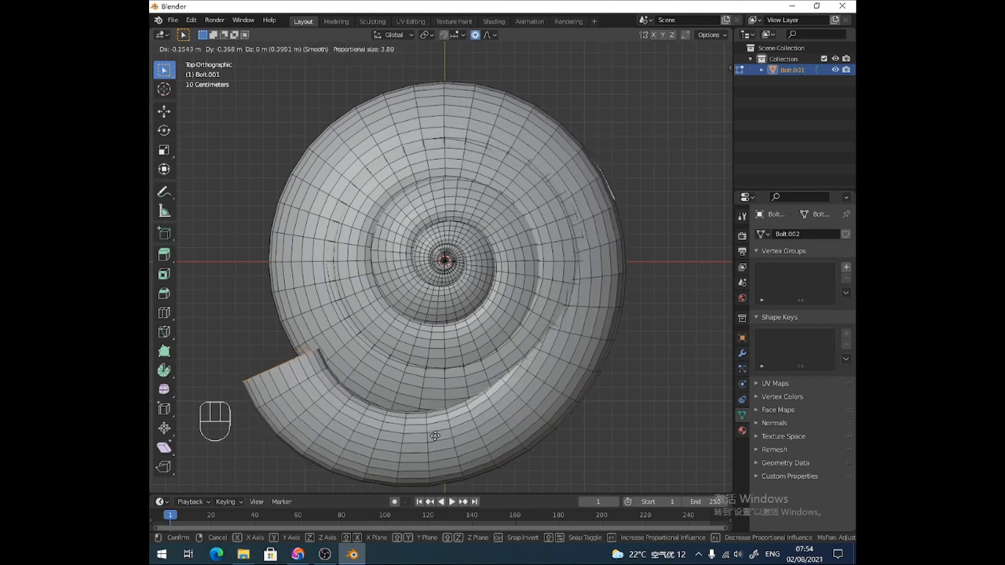
pyautogui.press('r')
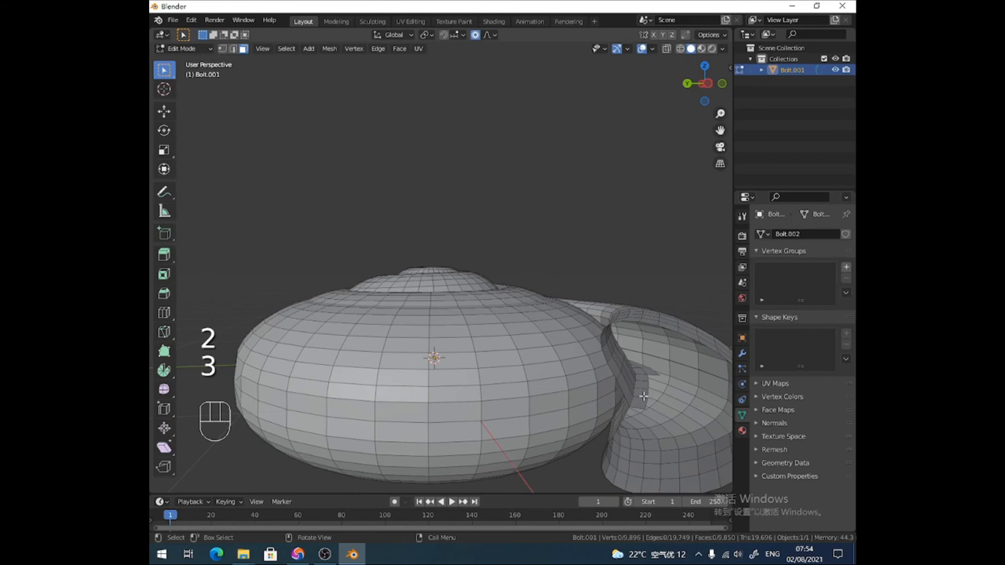
# Select the faces inside the shell opening and scale them smaller
pyautogui.click(640, 392)
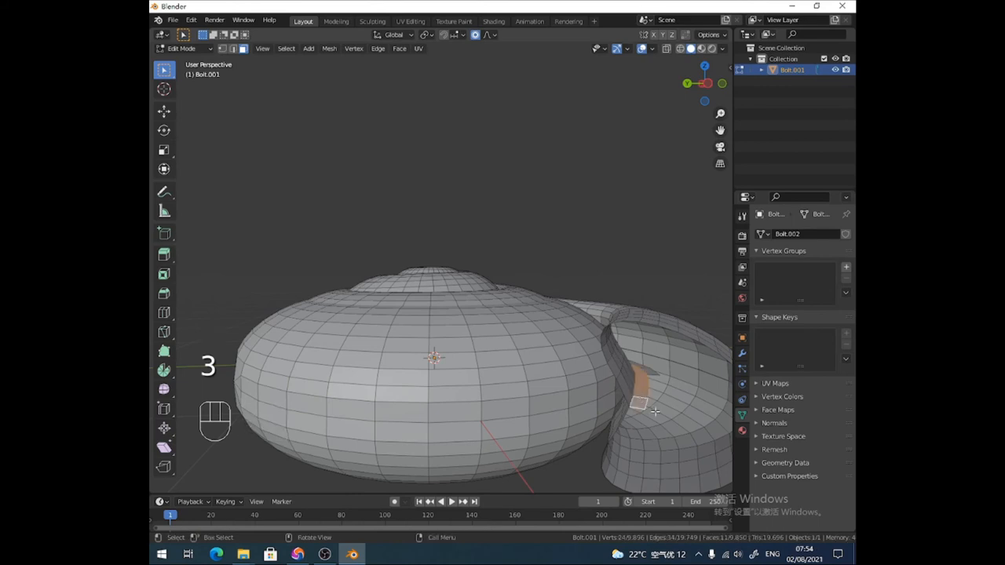
pyautogui.press('s')
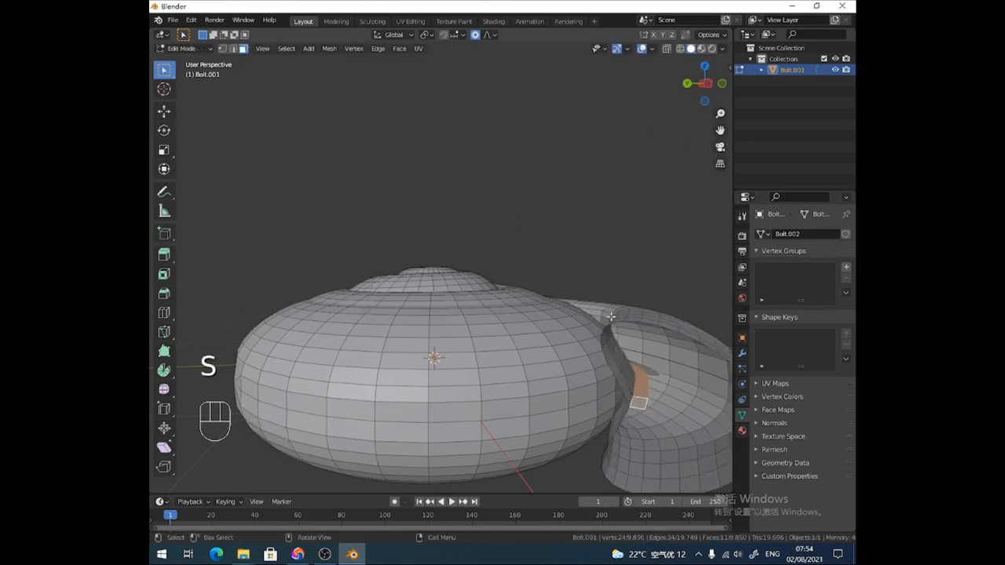
pyautogui.press('s')
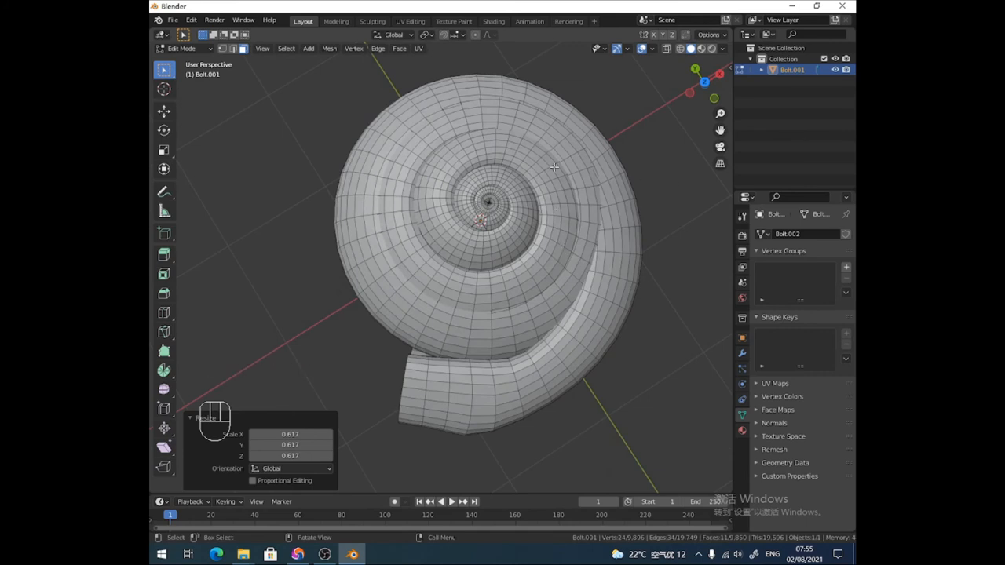
pyautogui.moveTo(489, 195)
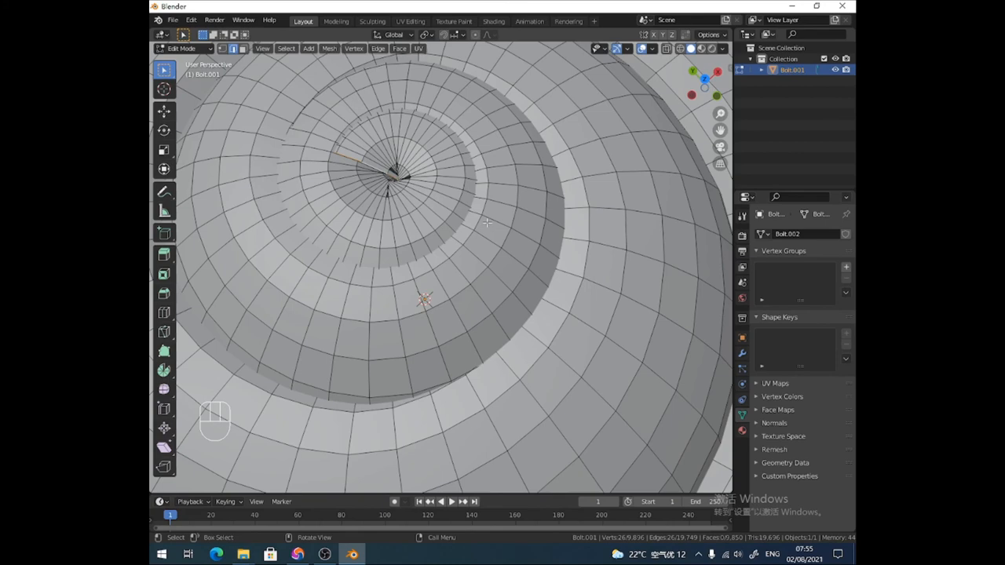
# Scale the spiral tip down with proportional editing and return to Object Mode
pyautogui.press('s')
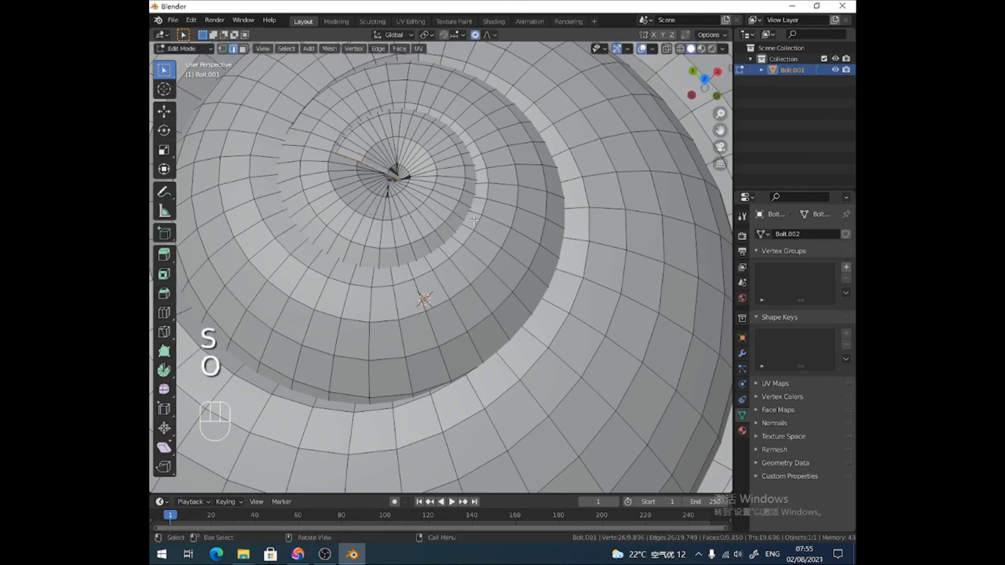
pyautogui.press('s')
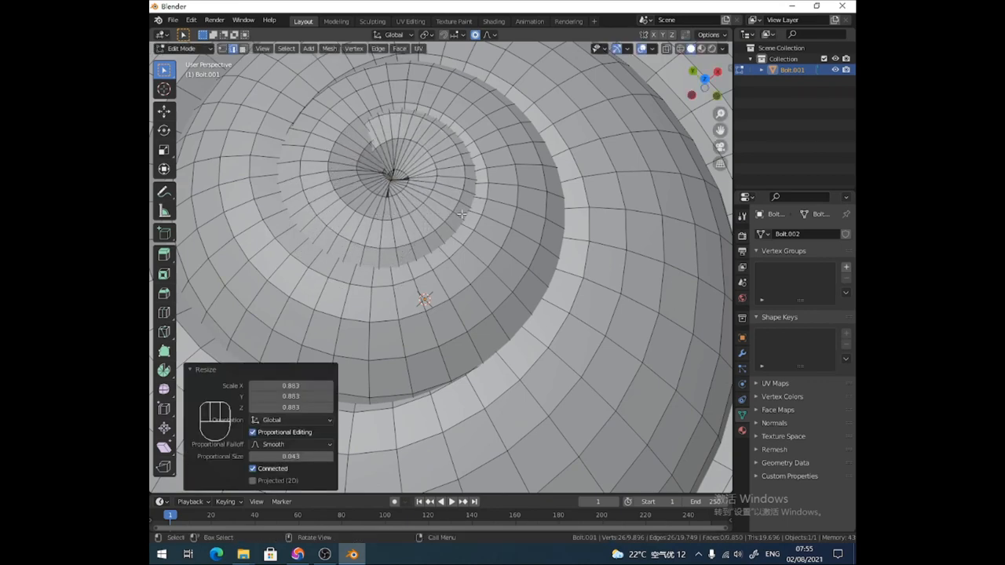
pyautogui.press('Tab')
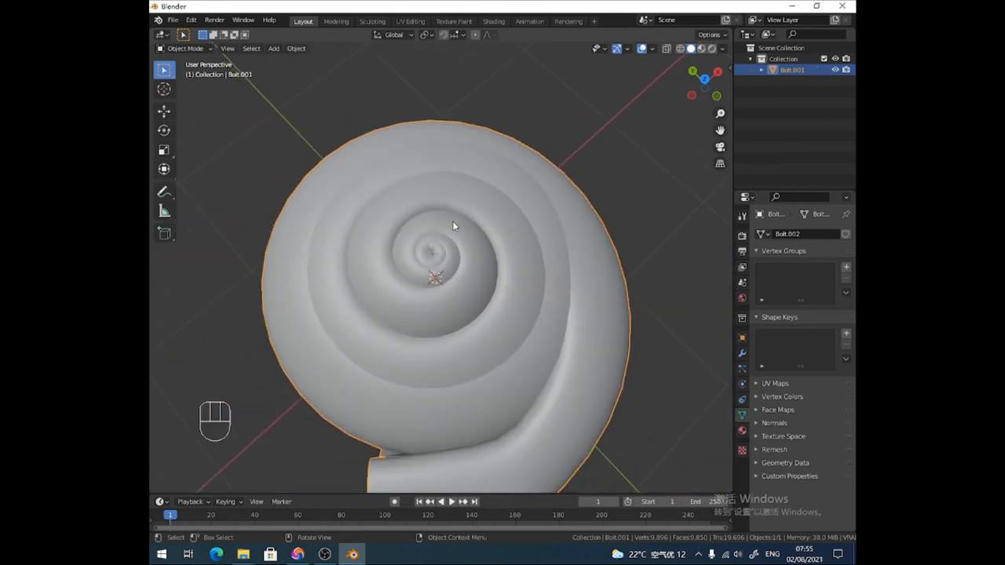
pyautogui.moveTo(451, 226); pyautogui.dragTo(446, 259)
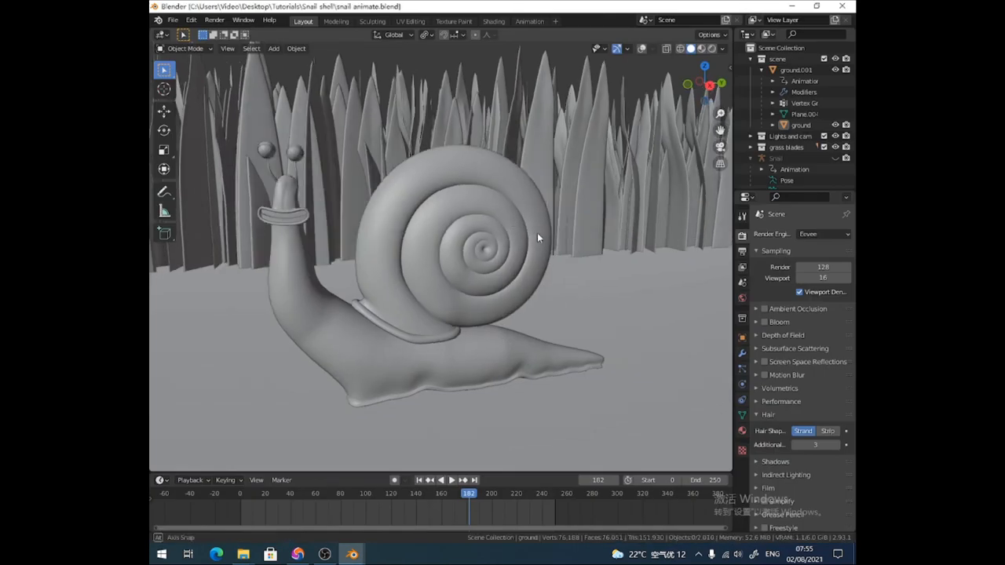
# Orbit slightly around the snail and switch the viewport to Material Preview shading
pyautogui.moveTo(538, 238); pyautogui.dragTo(503, 262)
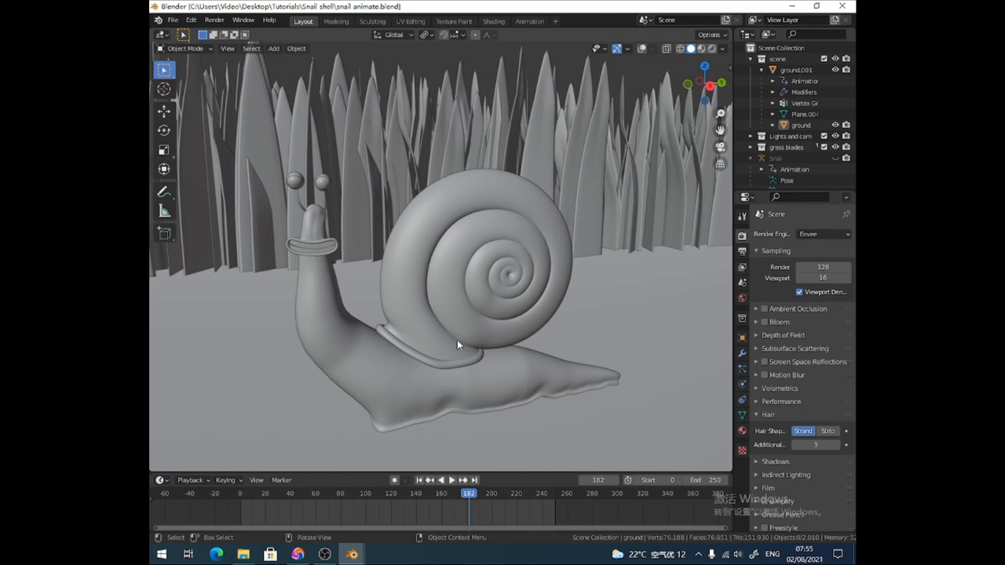
pyautogui.moveTo(419, 370)
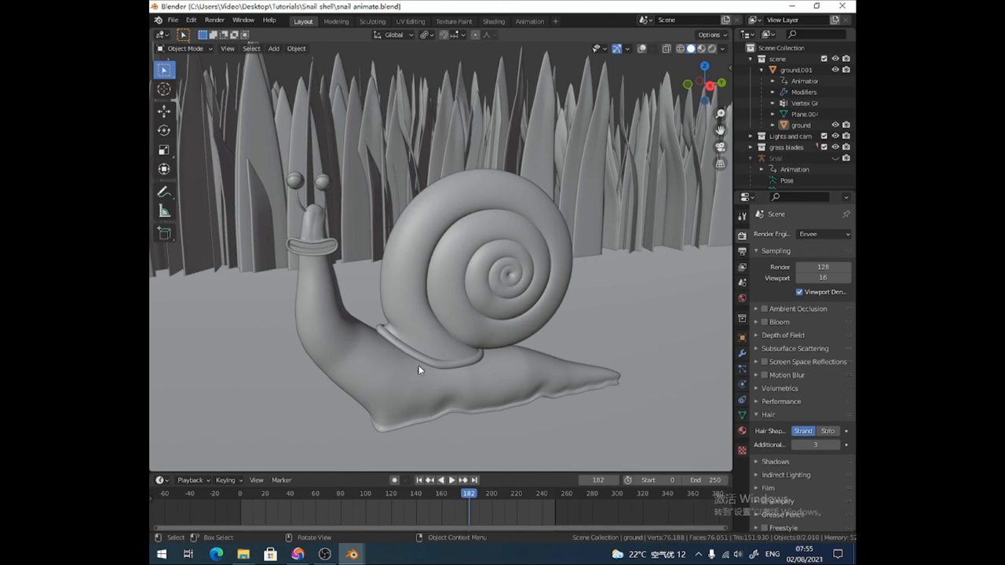
pyautogui.moveTo(405, 319)
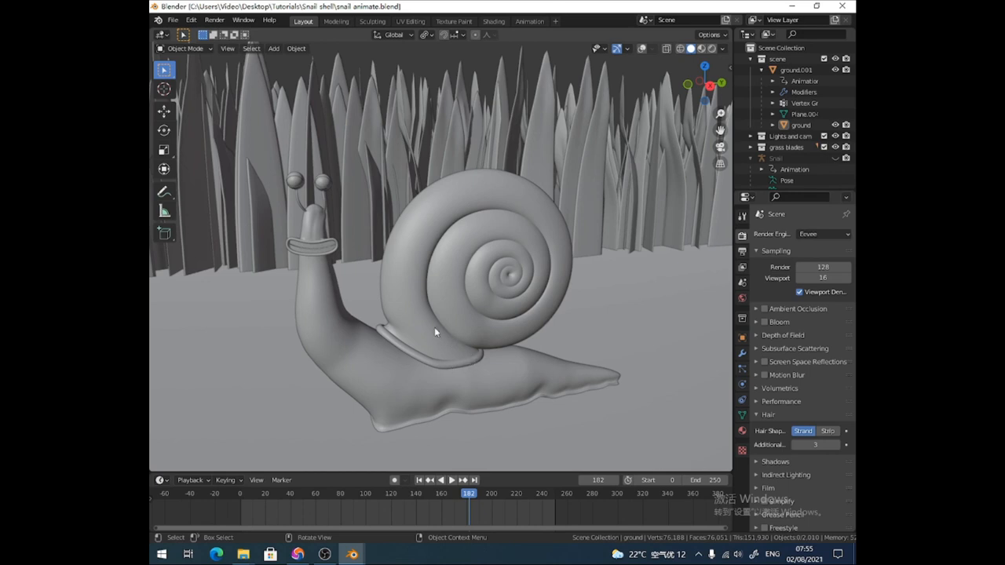
pyautogui.moveTo(391, 344)
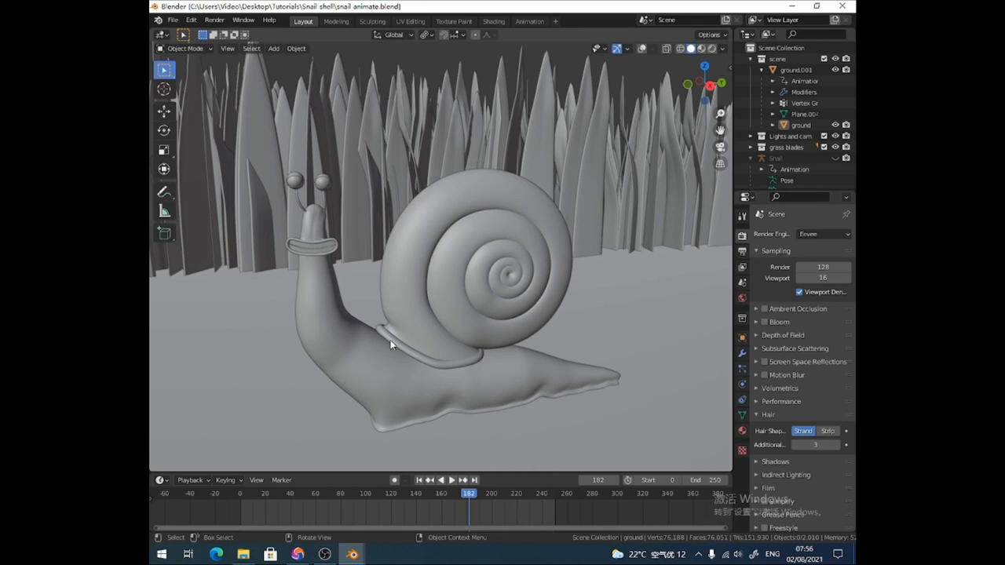
pyautogui.moveTo(425, 328)
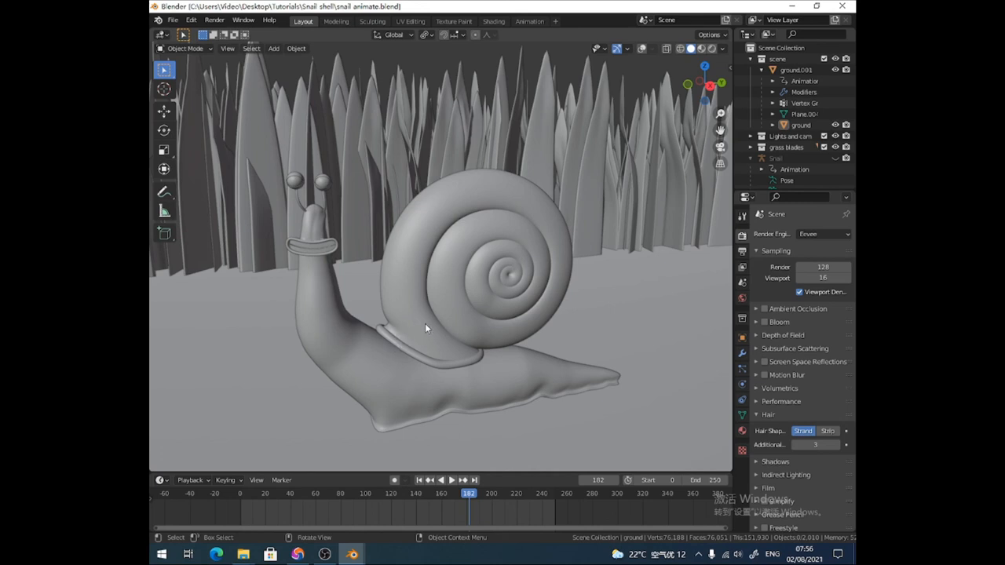
pyautogui.click(698, 49)
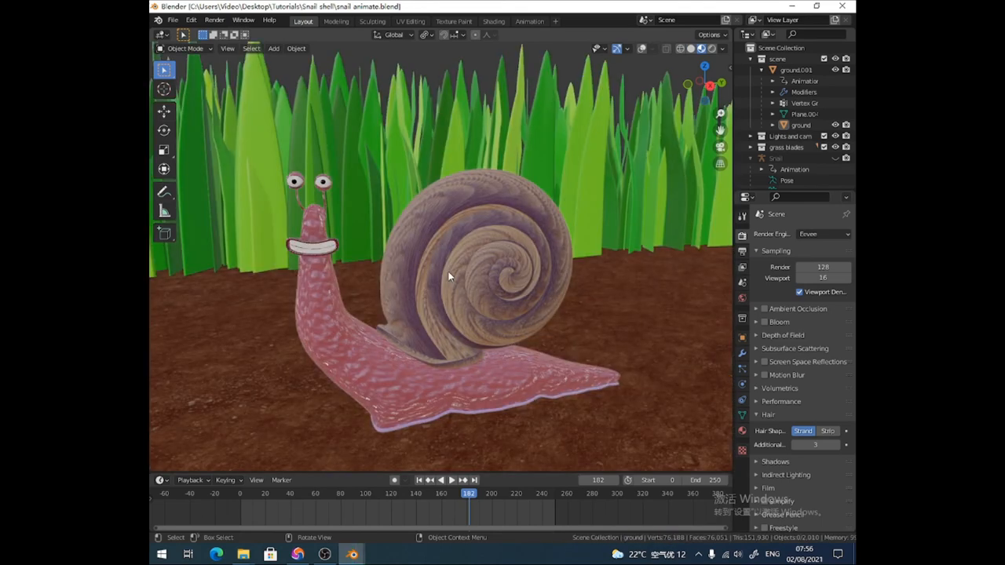
pyautogui.moveTo(324, 554)
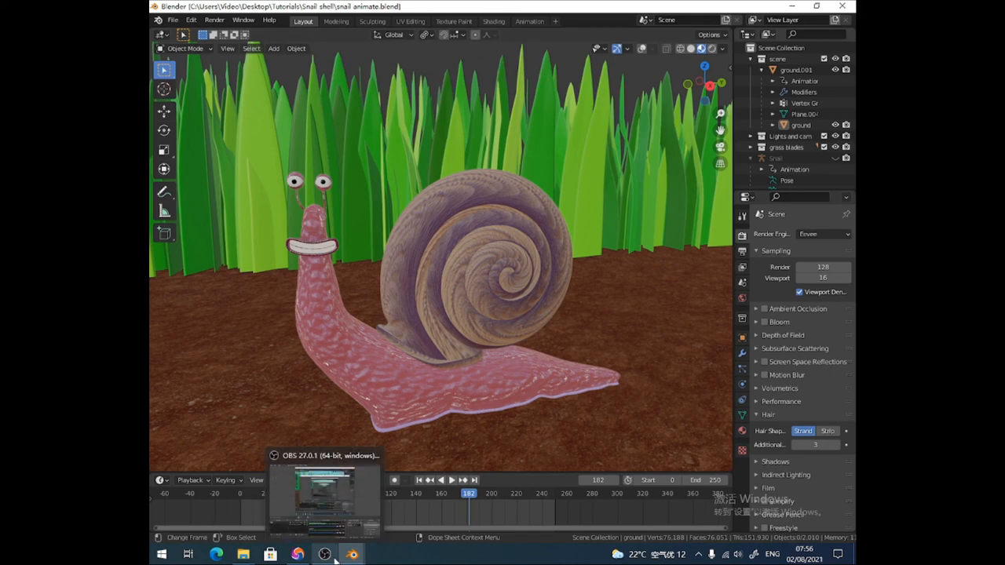